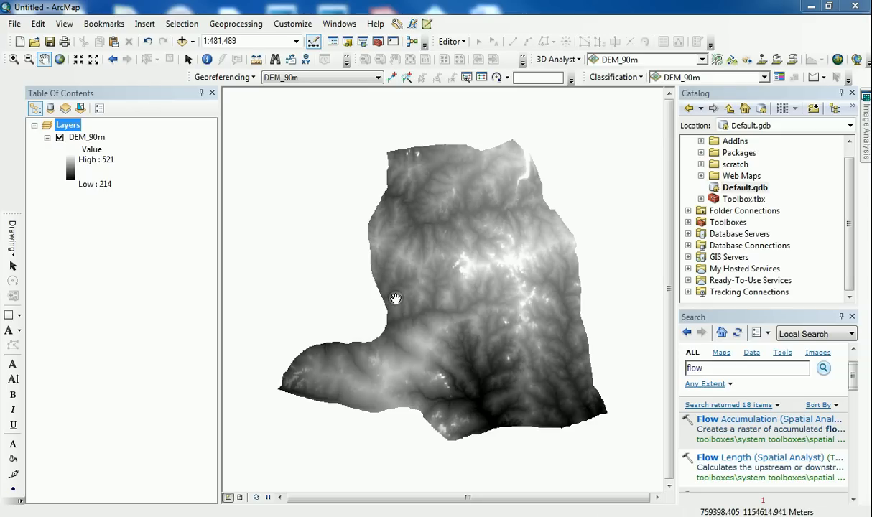
mouse_move(291, 284)
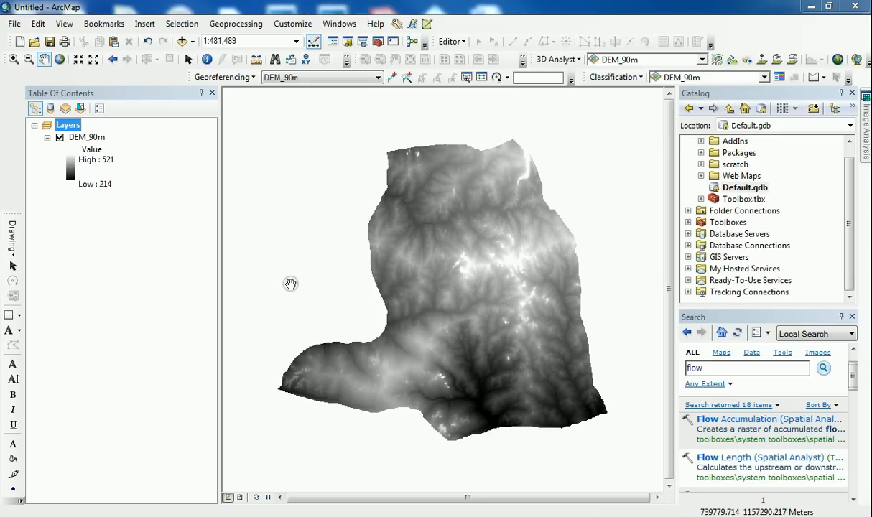
mouse_move(309, 286)
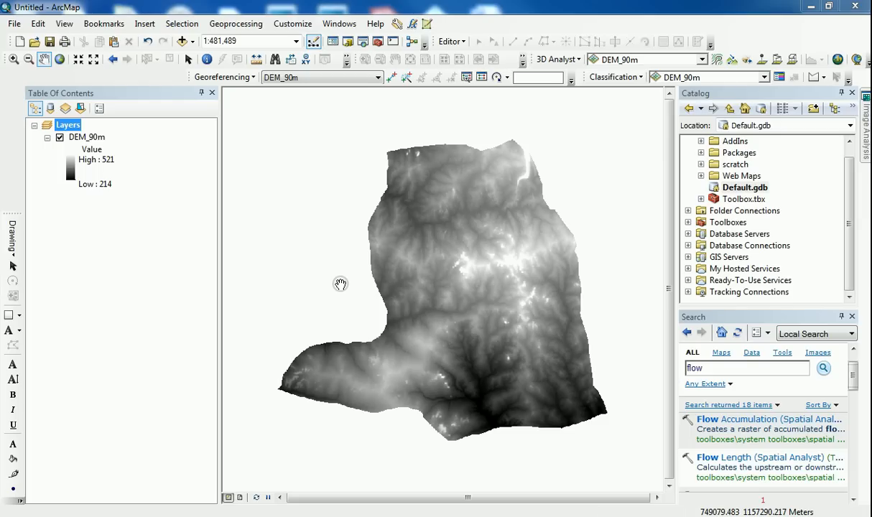
mouse_move(345, 282)
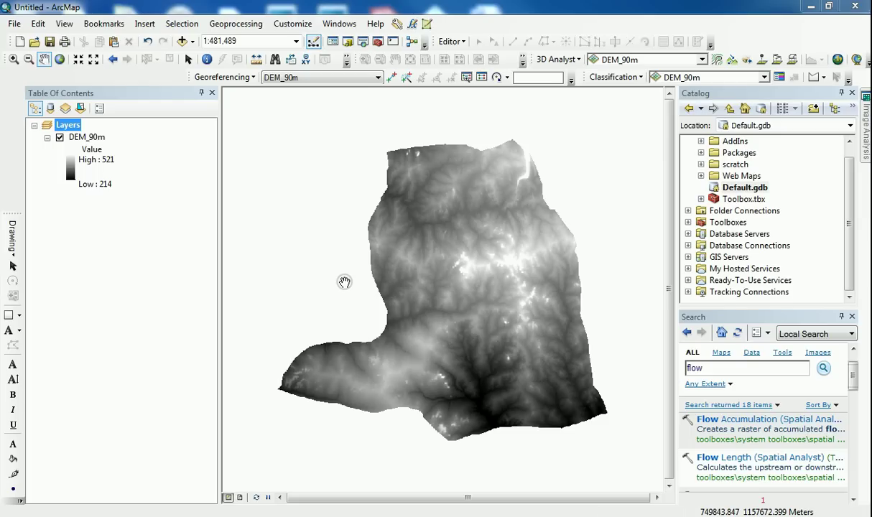
mouse_move(343, 281)
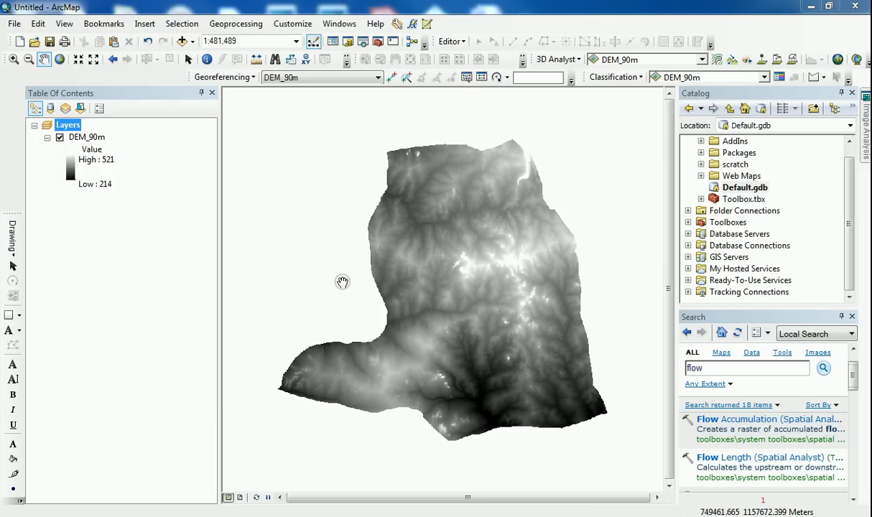
mouse_move(452, 308)
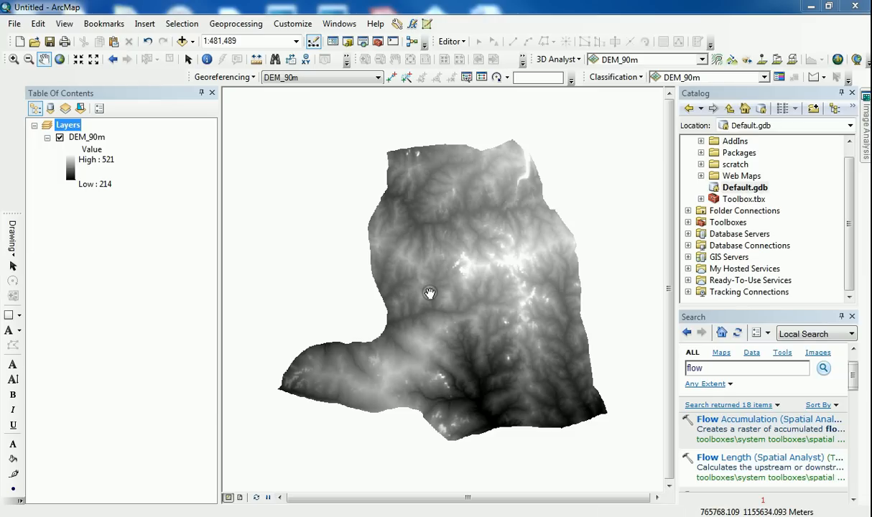
mouse_move(486, 303)
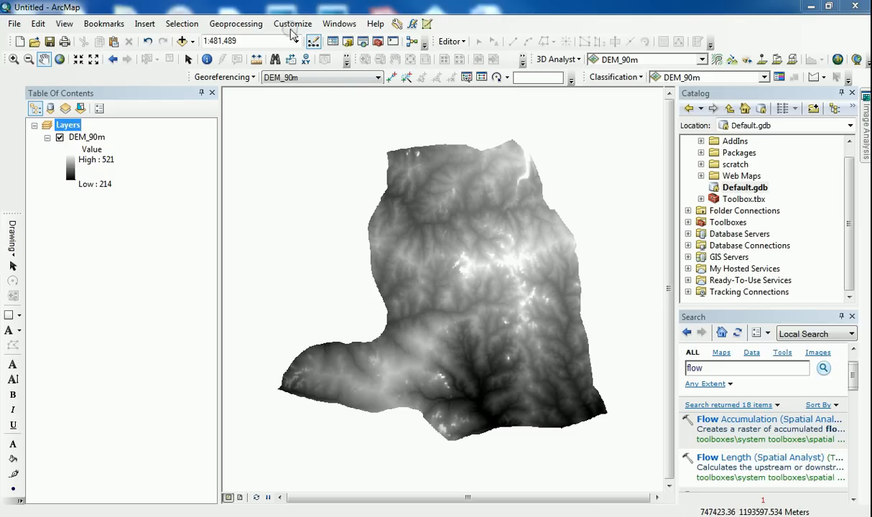
Review the enabled extensions, then run Fill on DEM_90m to create DEM_Fill
click(292, 23)
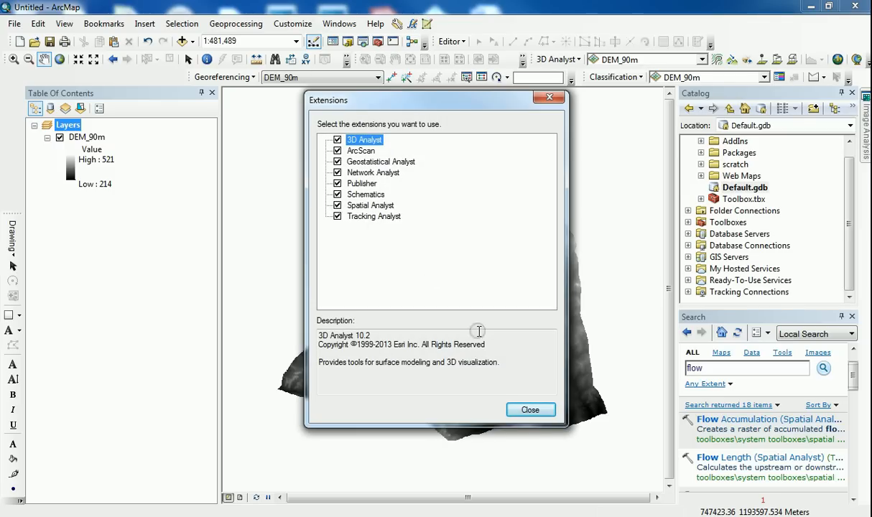
click(531, 410)
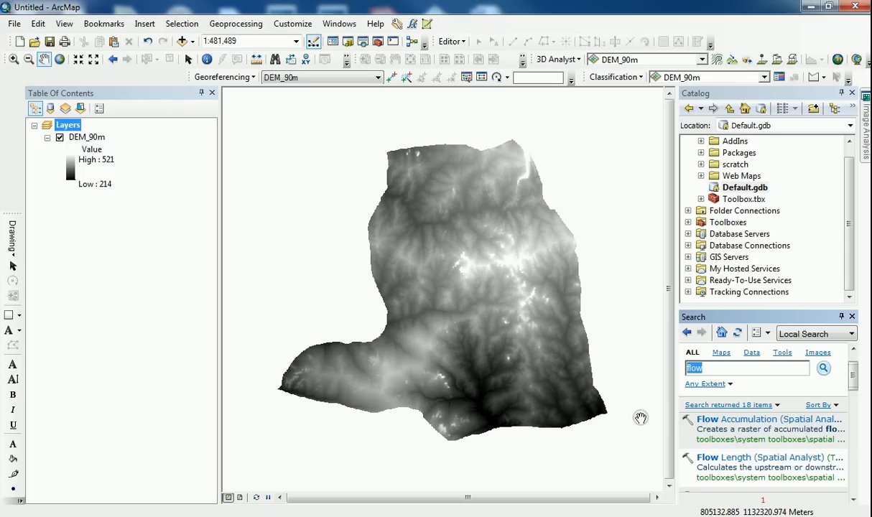
text(fill)
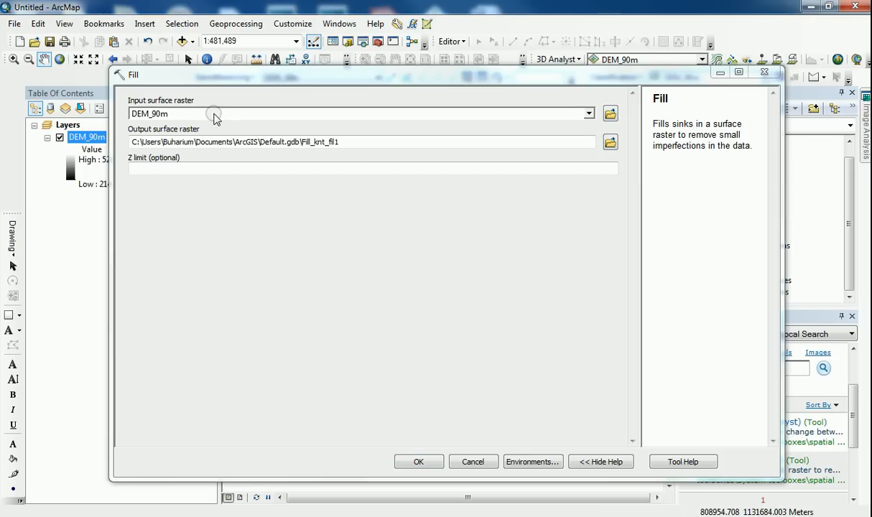
mouse_move(350, 147)
text(DEM_)
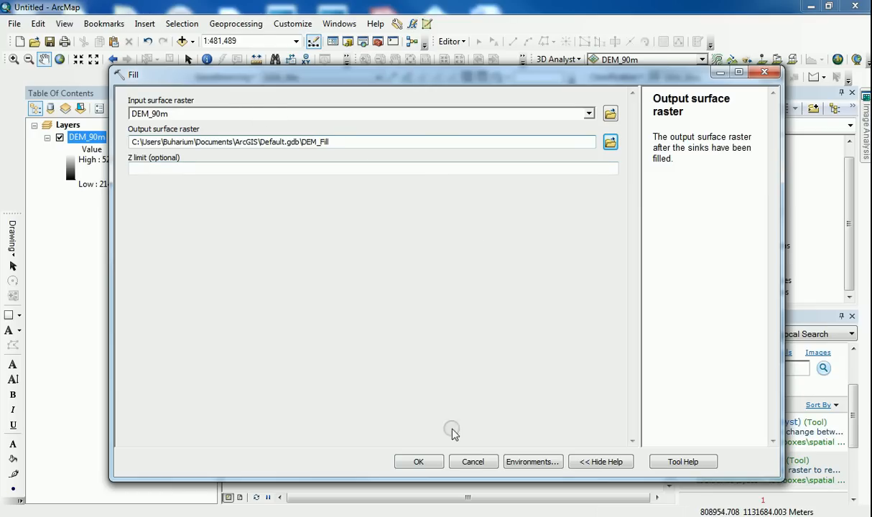
click(419, 461)
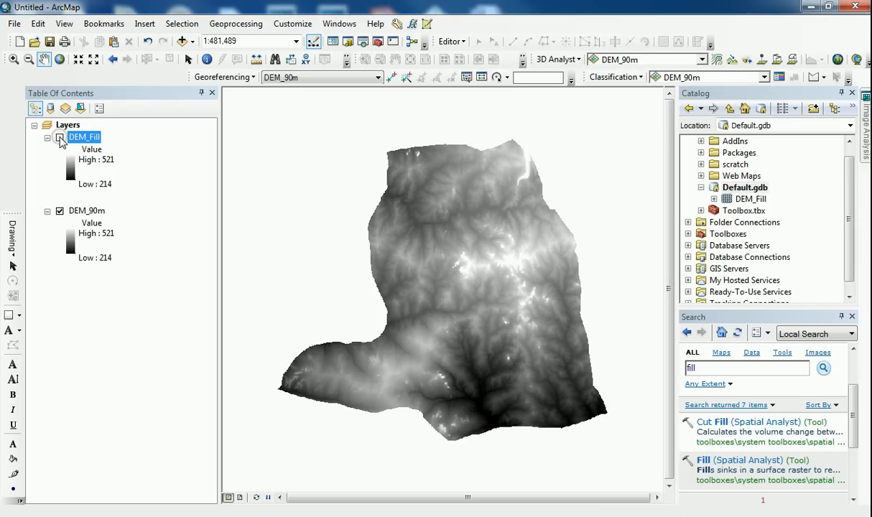
Toggle the DEM_Fill layer on and off to compare it with DEM_90m
click(61, 137)
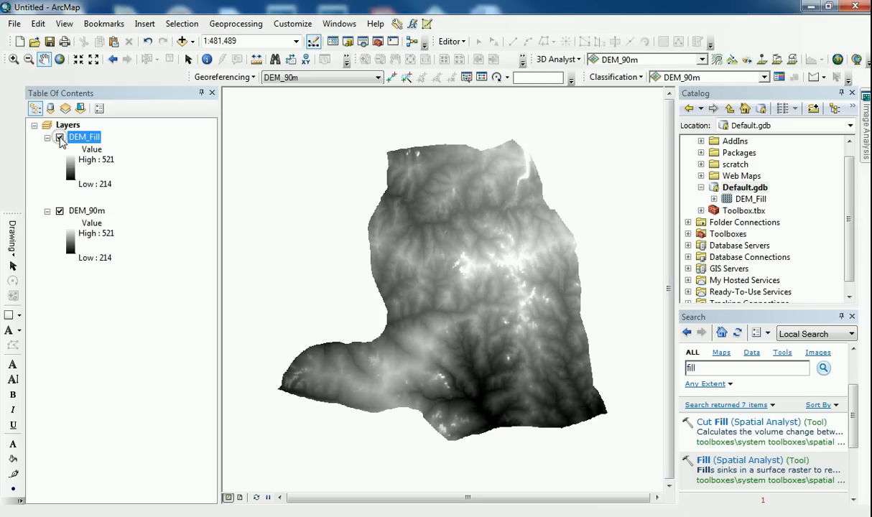
click(60, 137)
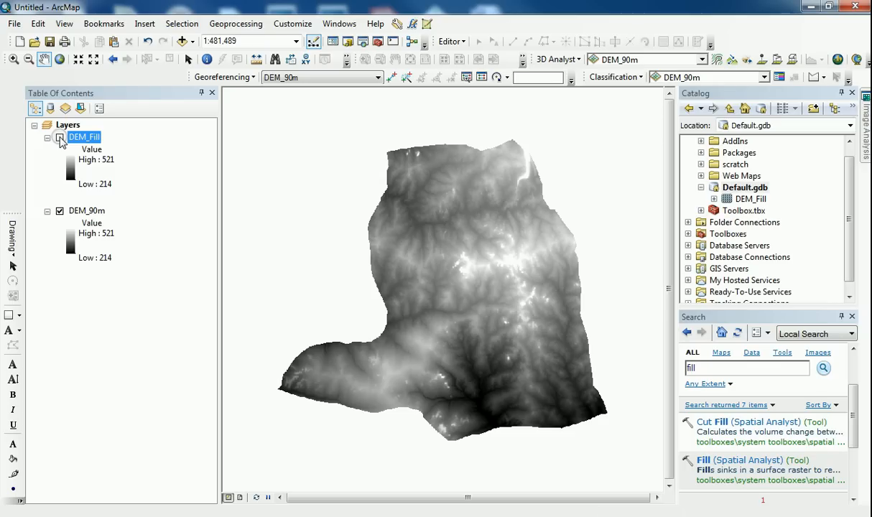
click(61, 137)
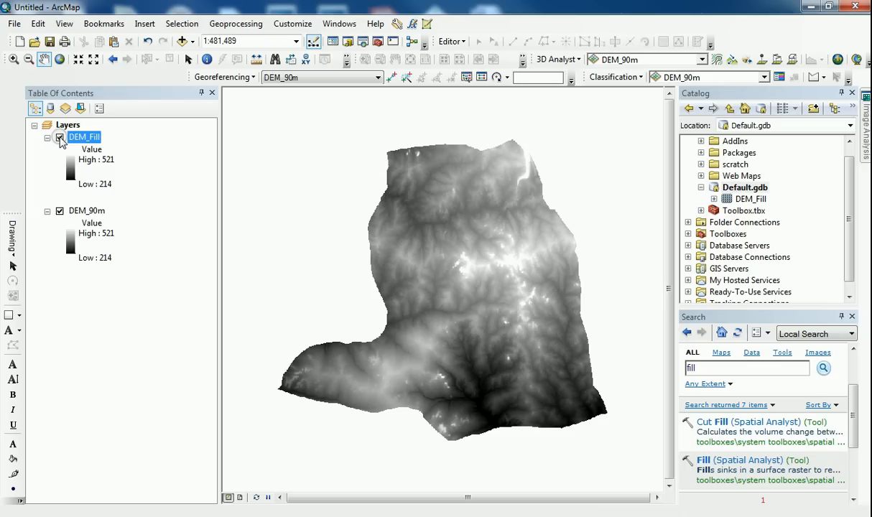
click(60, 137)
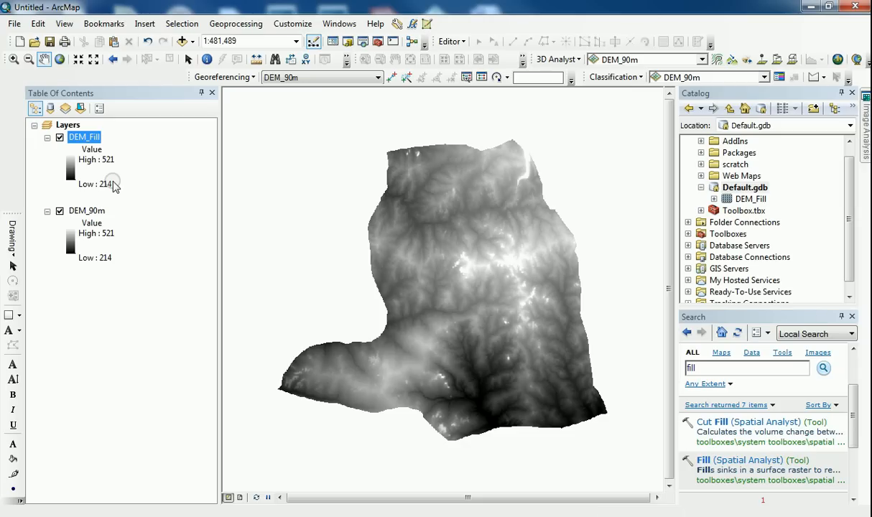
mouse_move(668, 366)
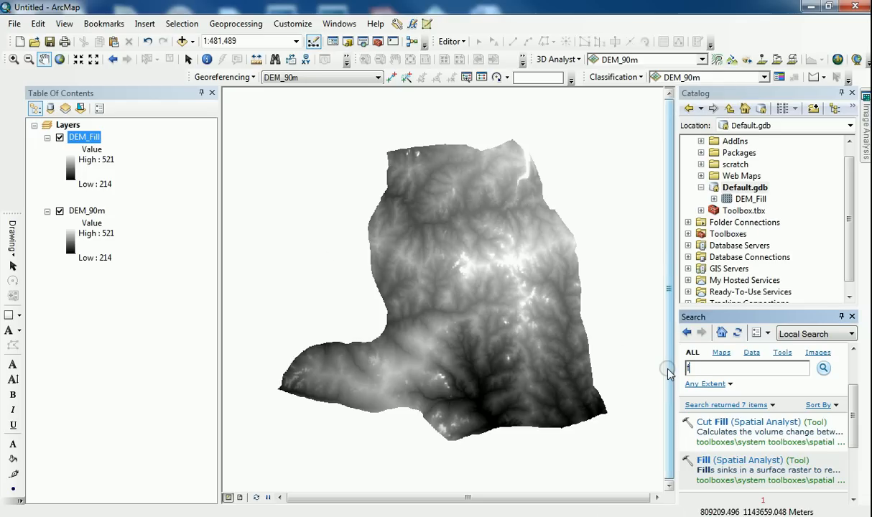
Run Flow Direction on DEM_Fill, naming the output raster DEM_FD
text(flow dire)
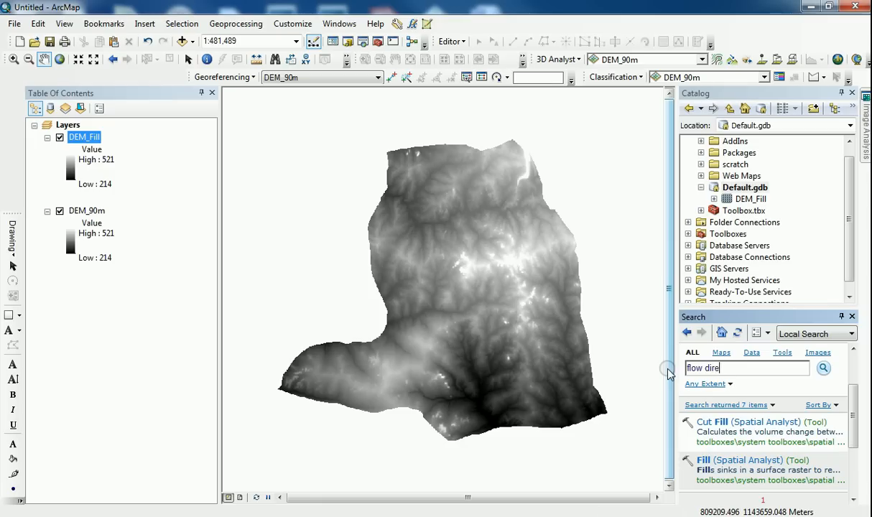
text(ction)
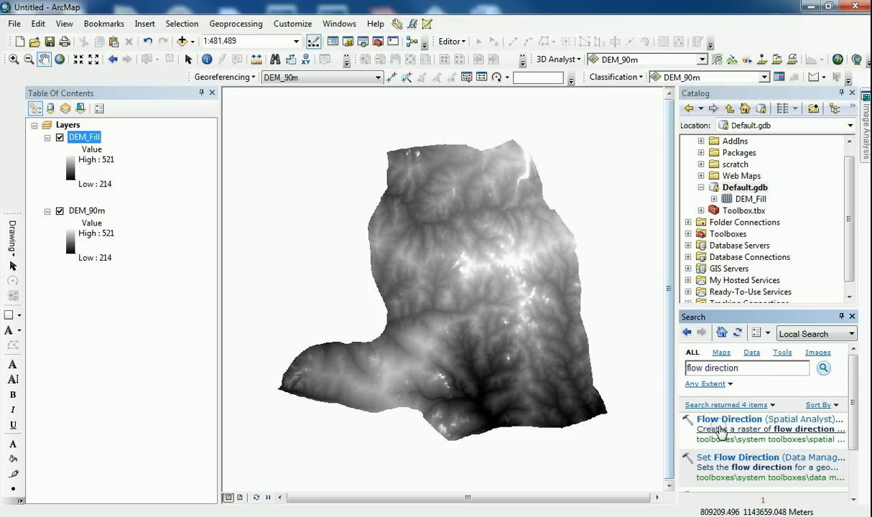
click(728, 418)
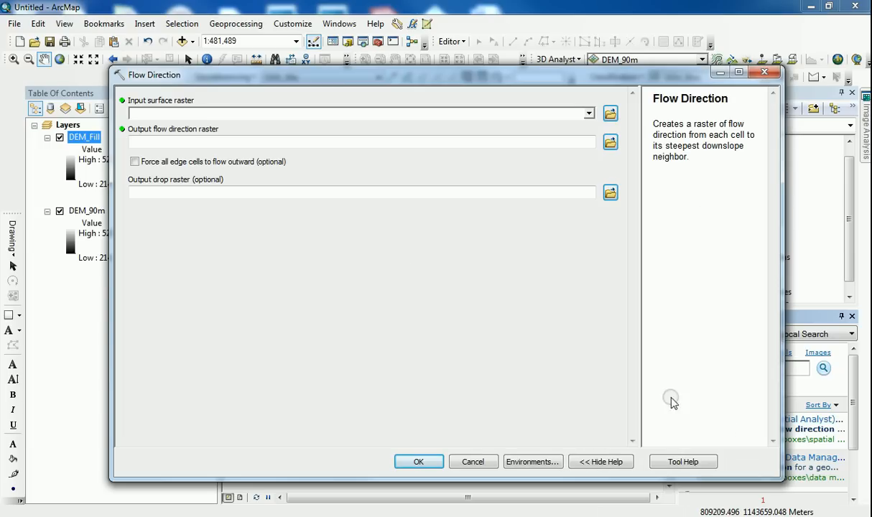
drag(153, 75, 191, 52)
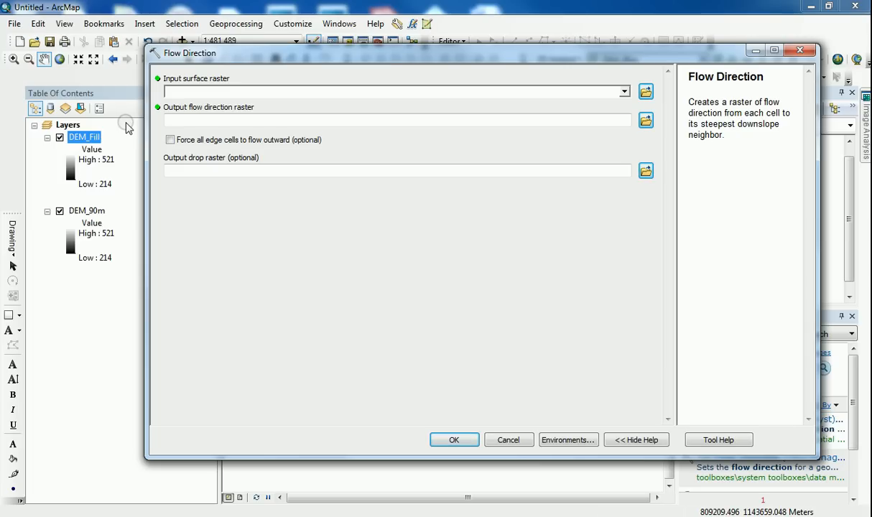
mouse_move(131, 109)
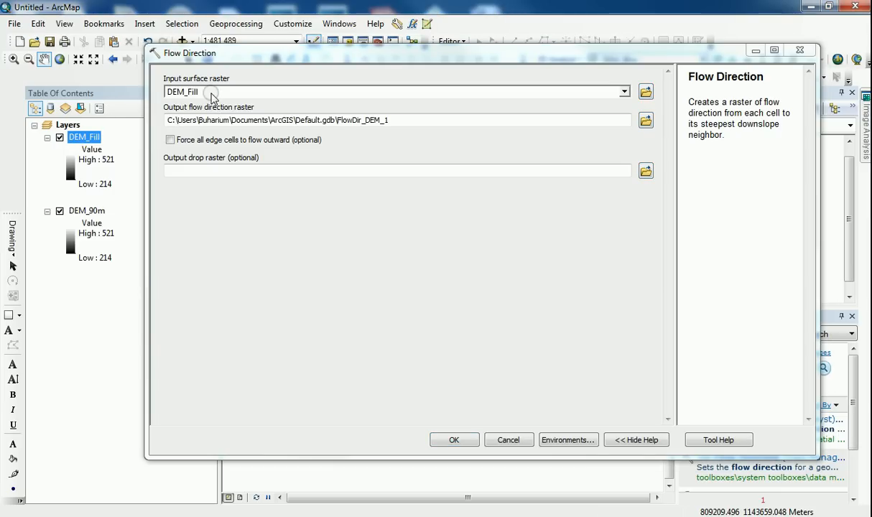
double_click(369, 120)
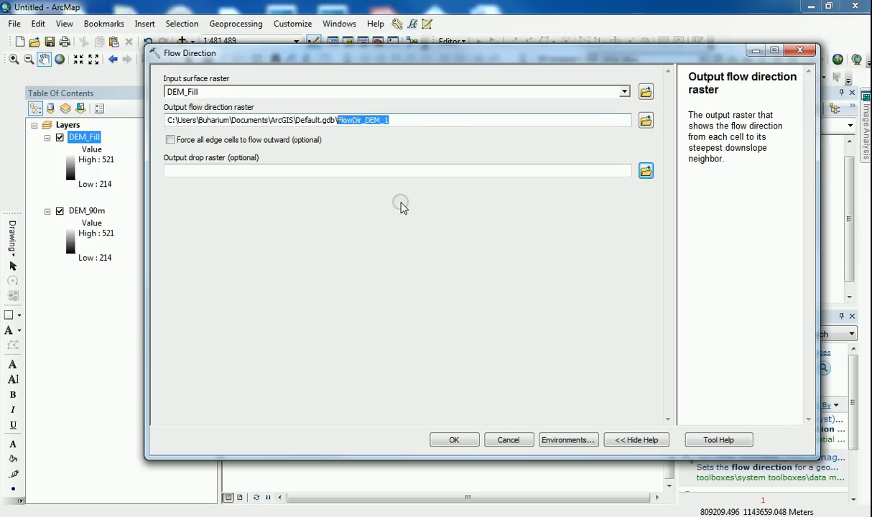
text(DEM)
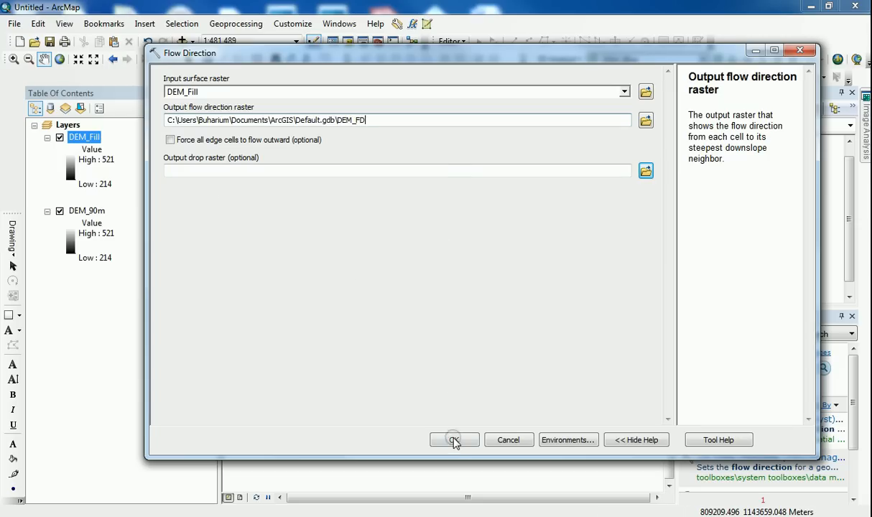
click(455, 440)
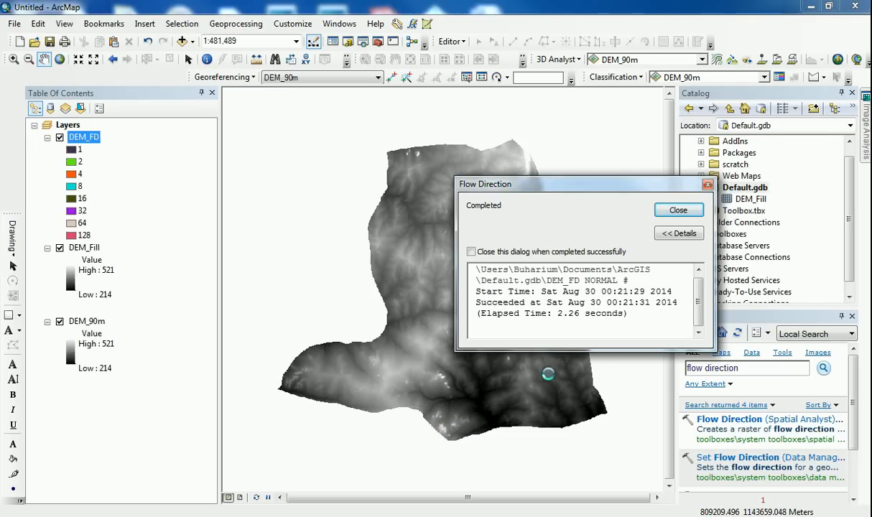
Close the Flow Direction completion notice to view the DEM_FD raster
click(678, 210)
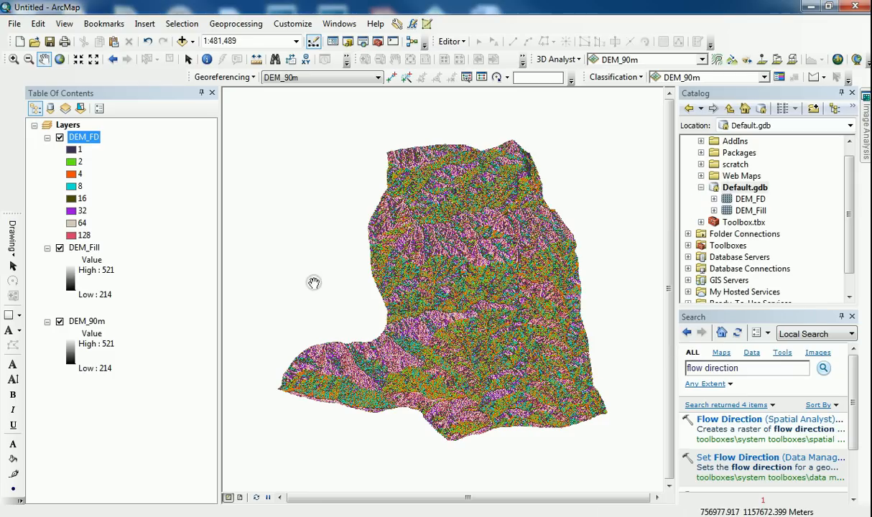
mouse_move(90, 237)
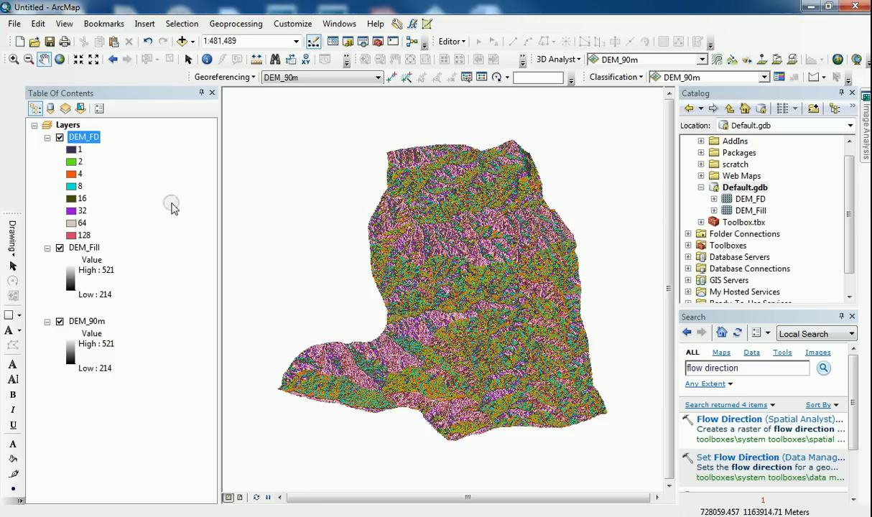
mouse_move(170, 245)
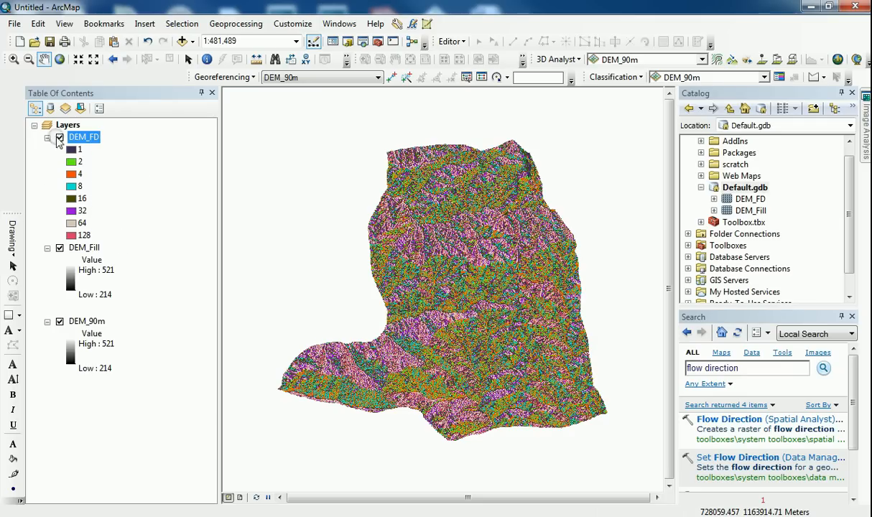
mouse_move(122, 137)
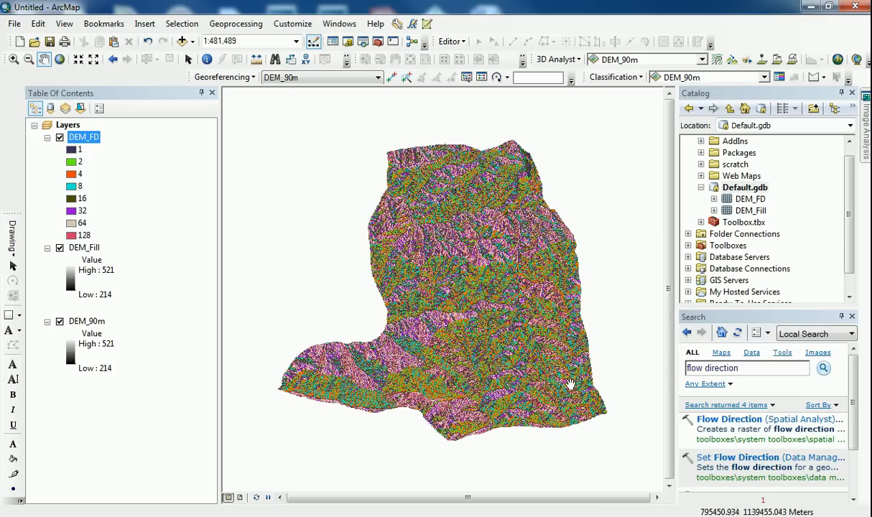
mouse_move(469, 268)
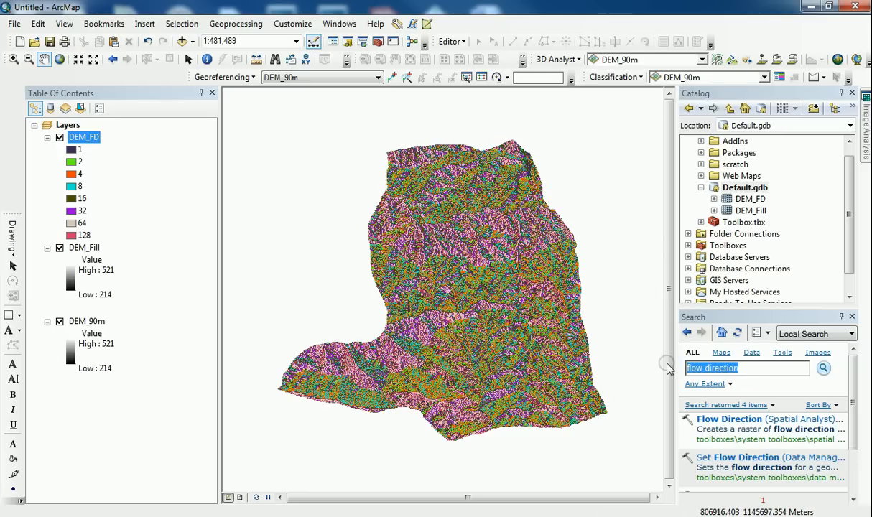
Run Flow Accumulation on DEM_FD, naming the output raster DEM_FA
text(flow)
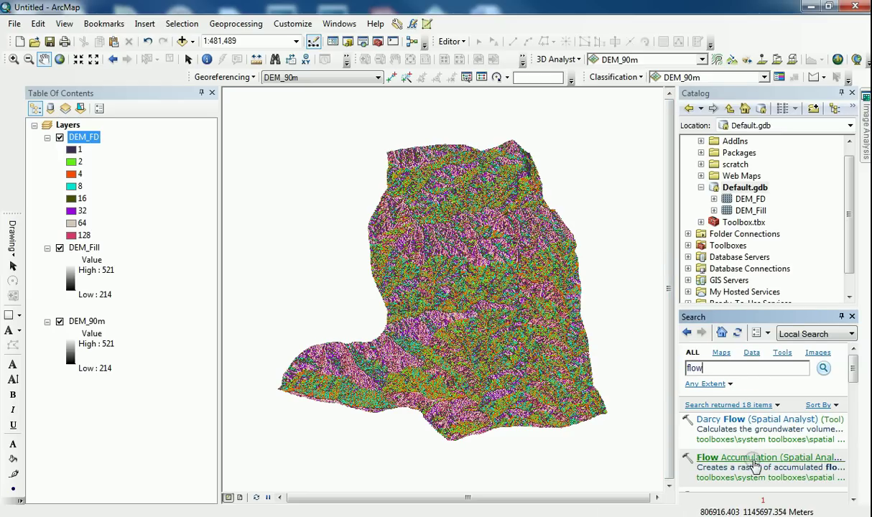
double_click(751, 457)
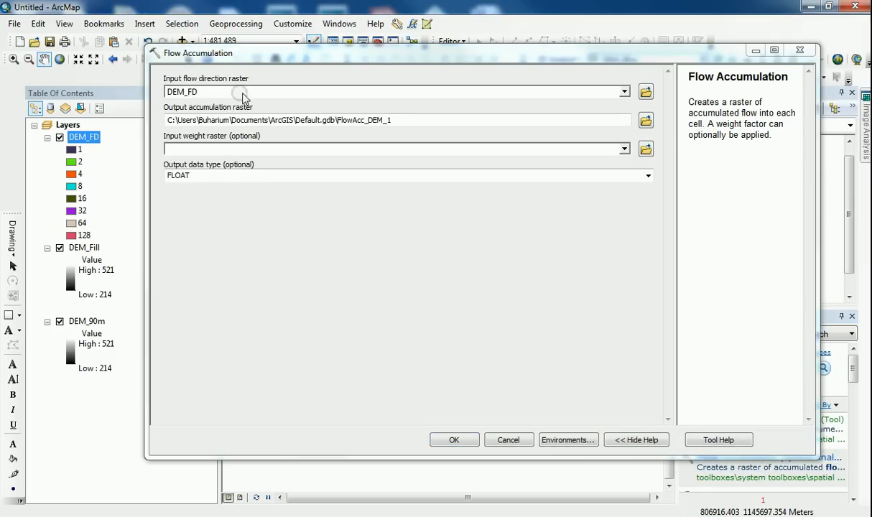
mouse_move(353, 250)
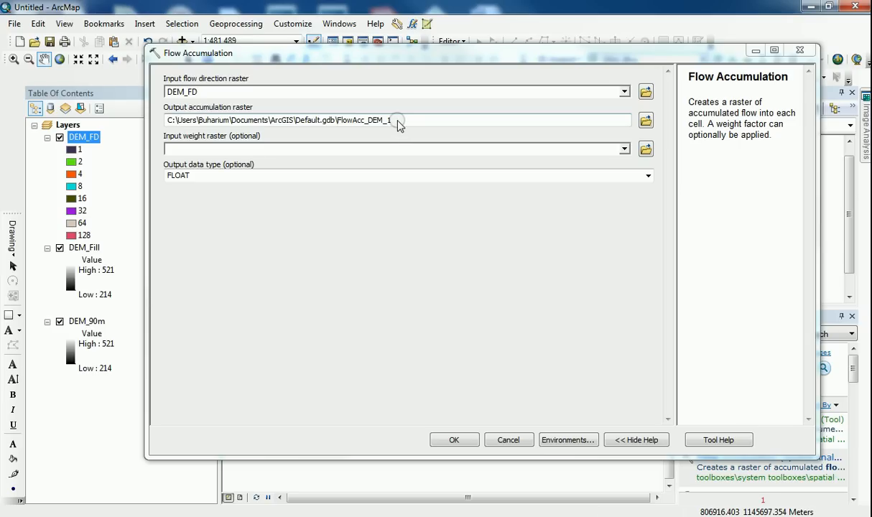
double_click(362, 120)
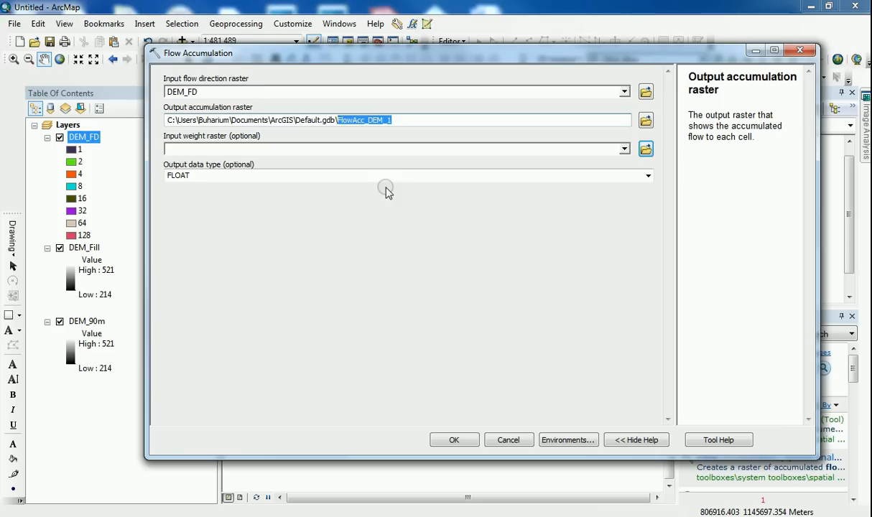
text(DEM_)
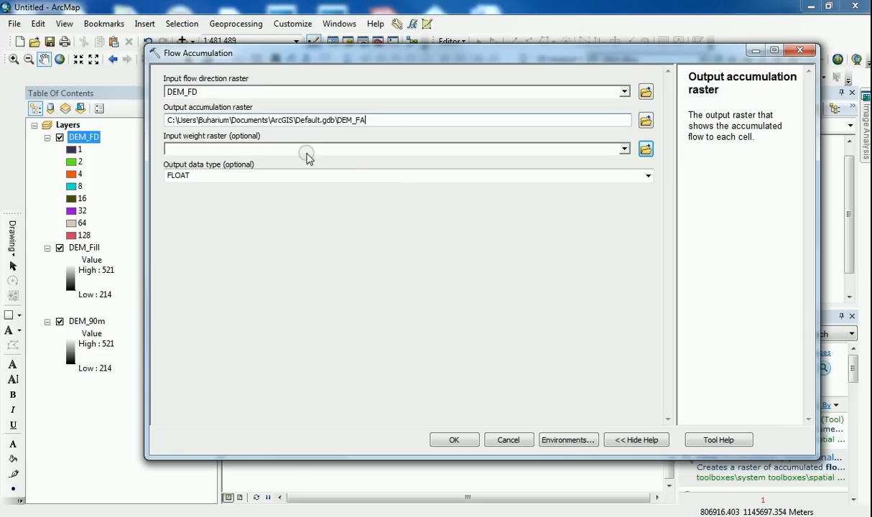
mouse_move(476, 448)
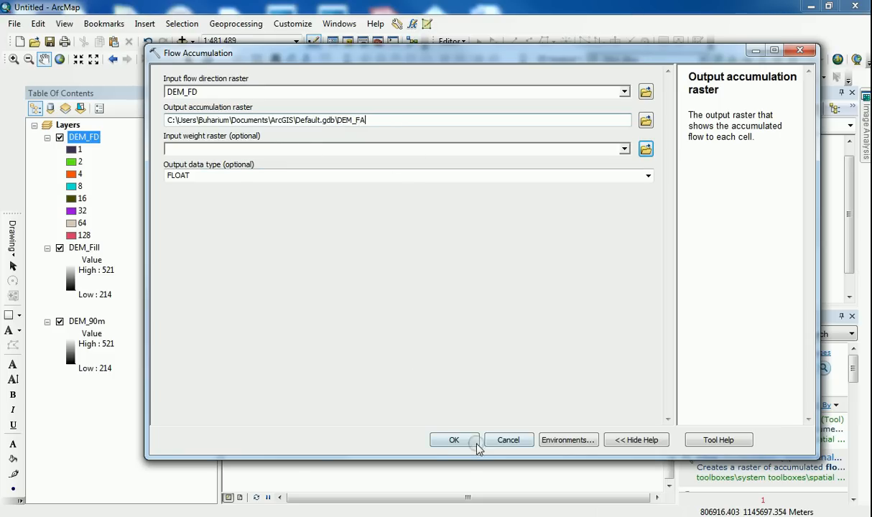
click(453, 439)
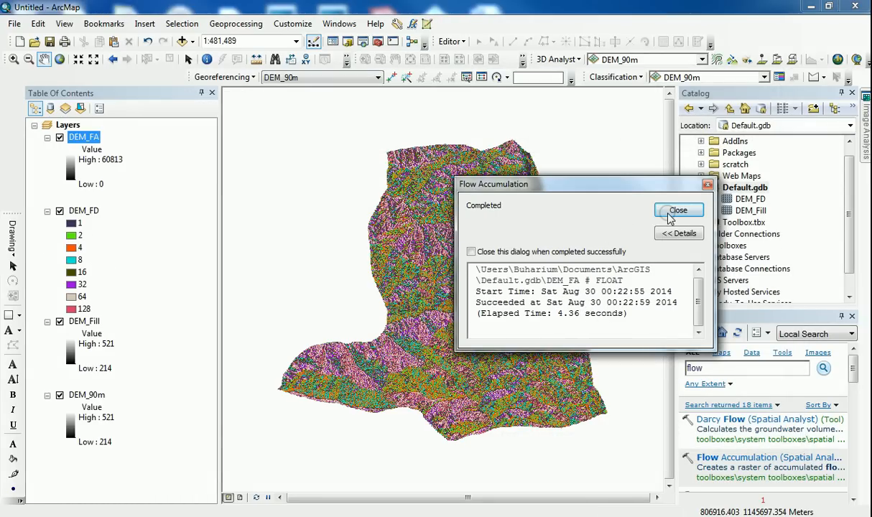
Close the Flow Accumulation completion notice to view the DEM_FA stream channels
click(678, 210)
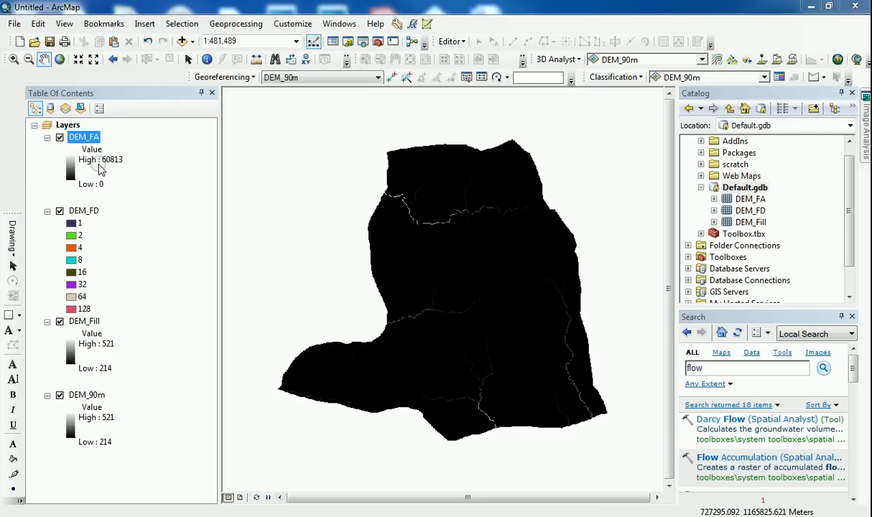
mouse_move(106, 171)
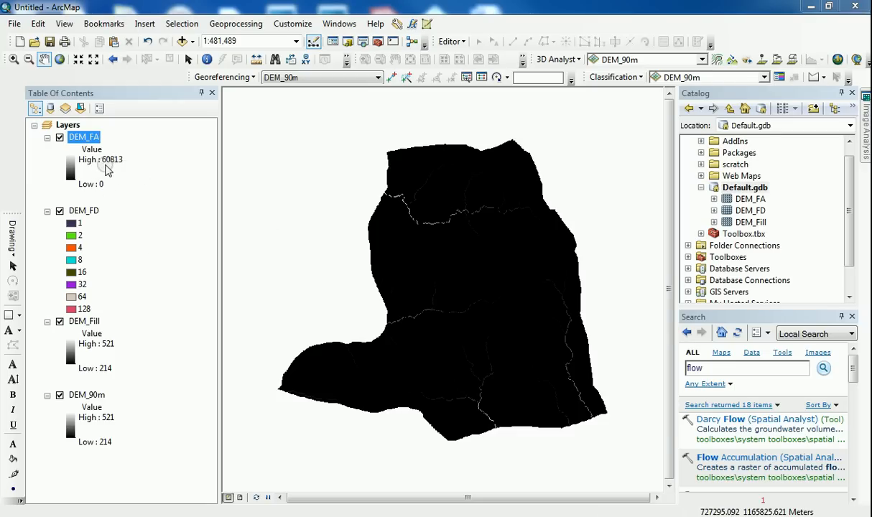
mouse_move(366, 185)
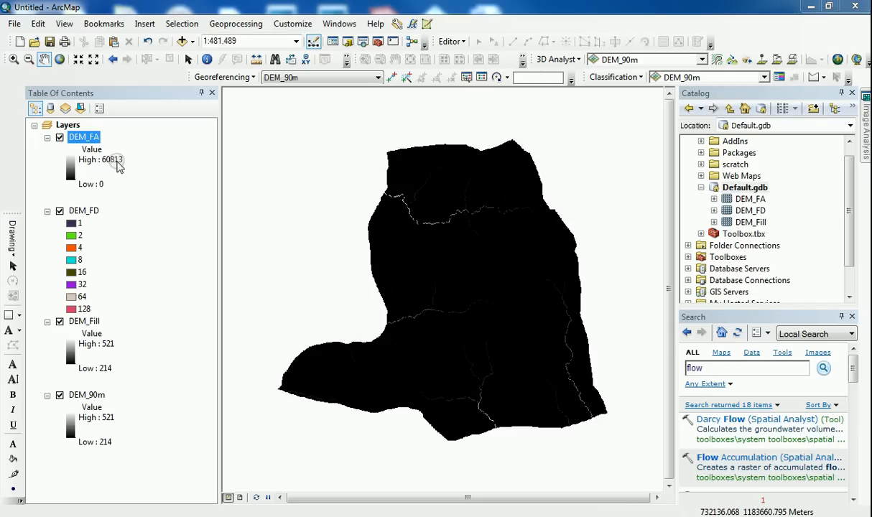
mouse_move(391, 223)
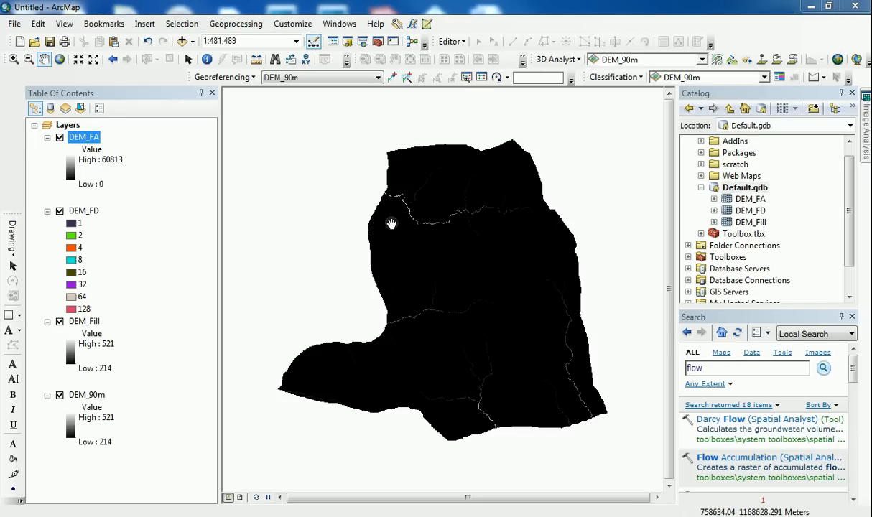
mouse_move(517, 303)
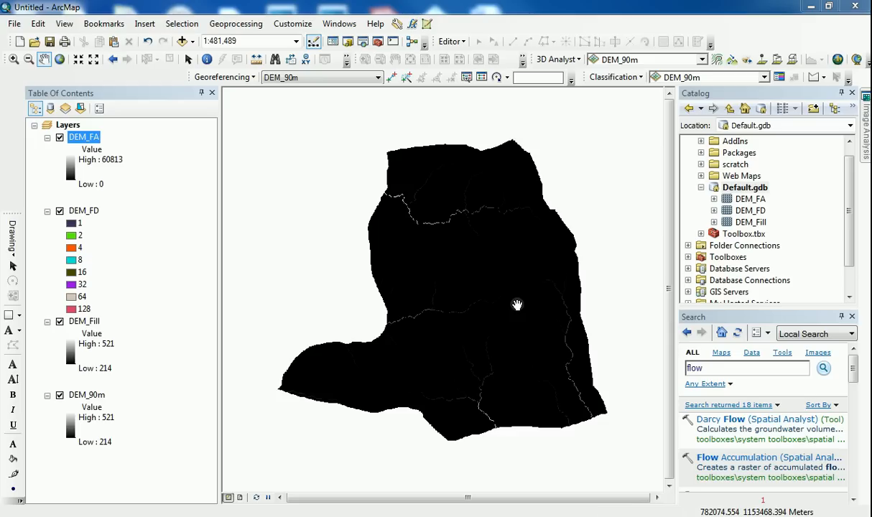
mouse_move(520, 240)
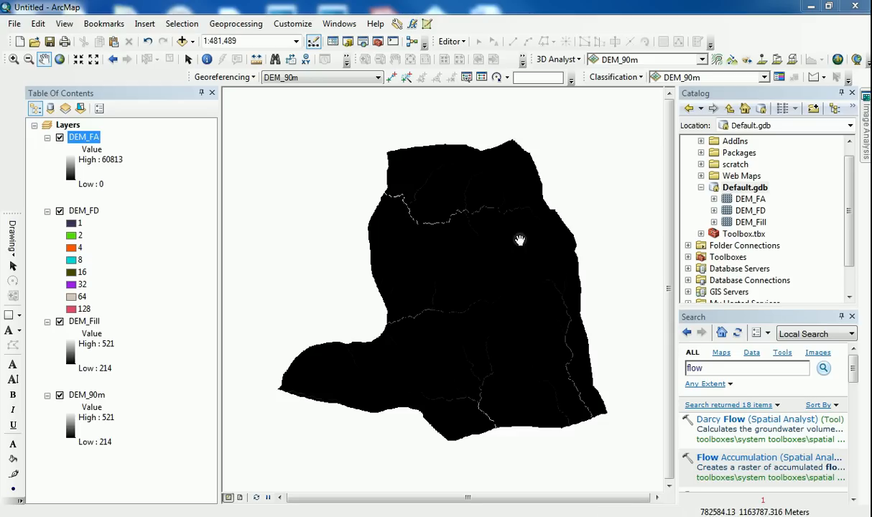
mouse_move(542, 261)
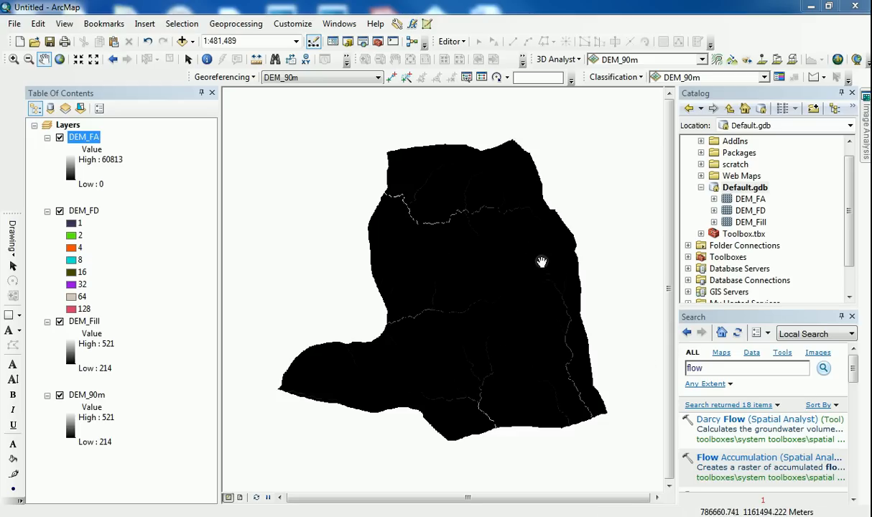
mouse_move(552, 265)
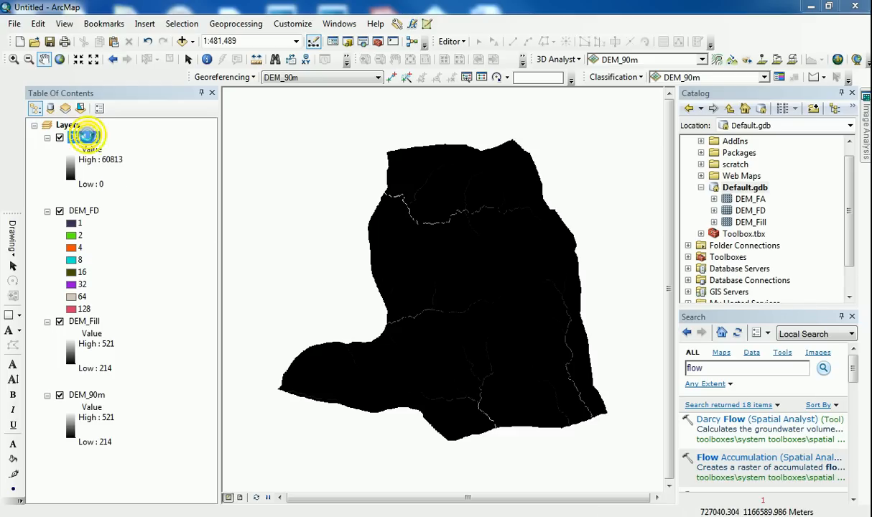
Open DEM_FA's layer properties and switch its symbology to Classified, five Natural Breaks classes
double_click(84, 137)
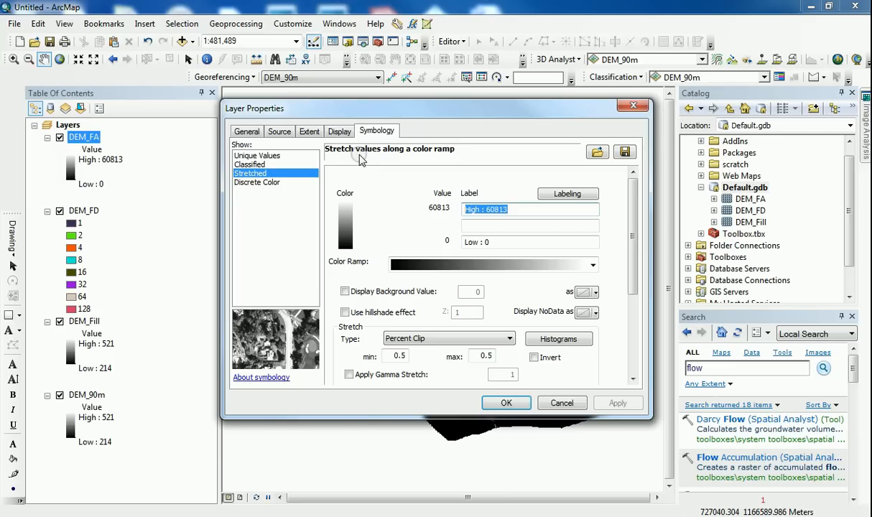
click(250, 164)
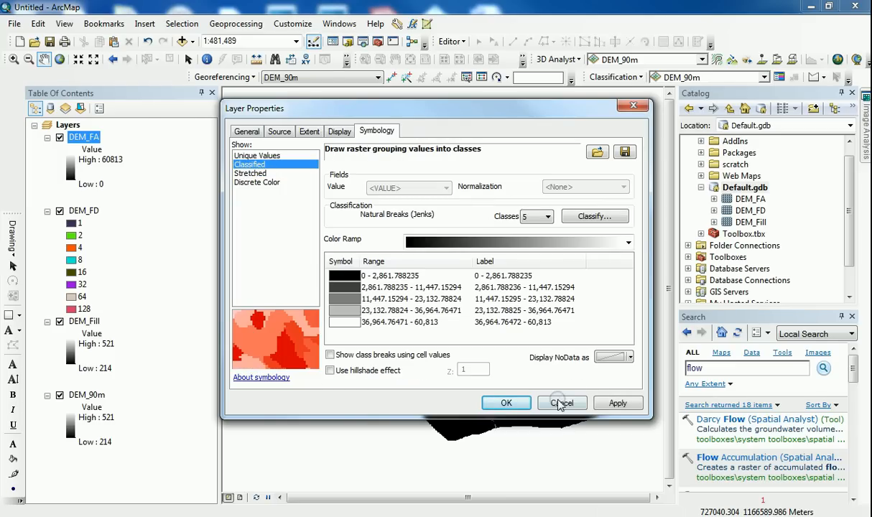
click(562, 402)
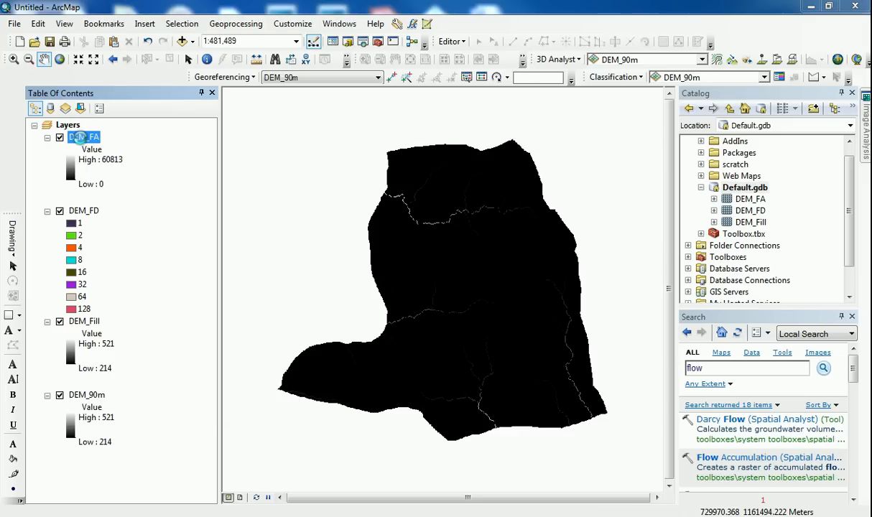
double_click(84, 136)
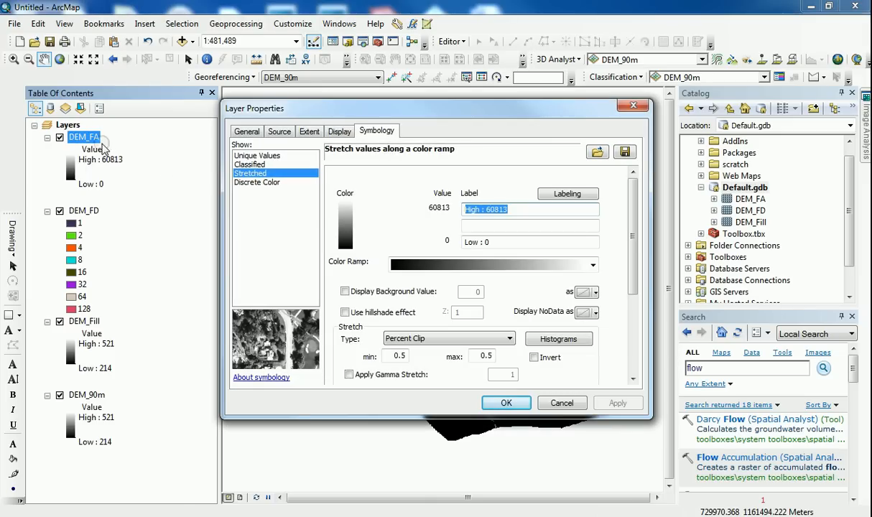
mouse_move(520, 116)
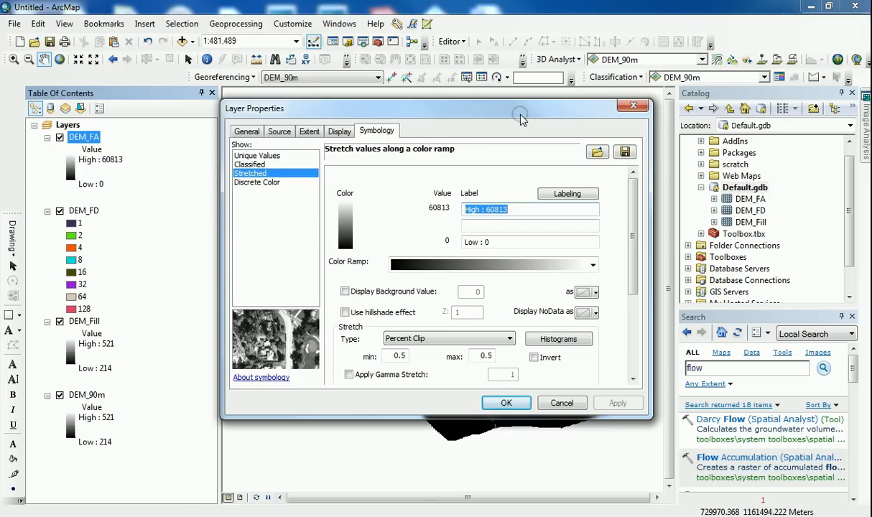
mouse_move(556, 255)
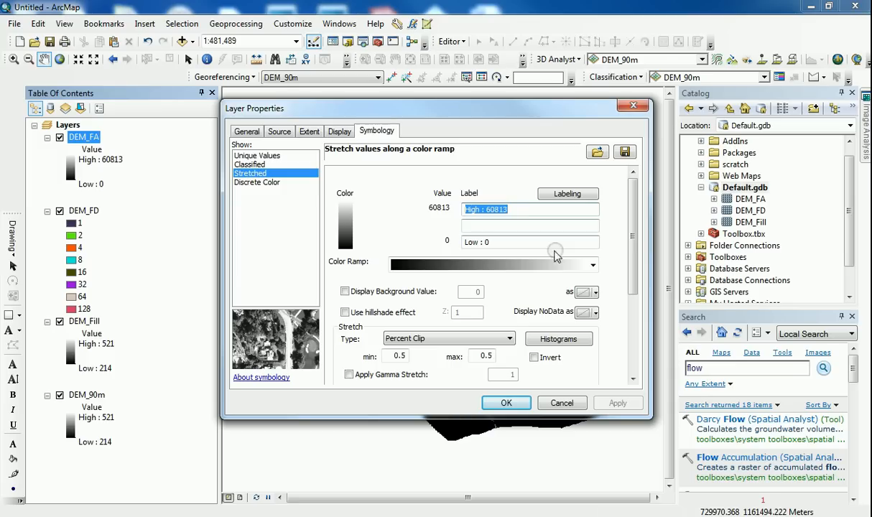
mouse_move(376, 135)
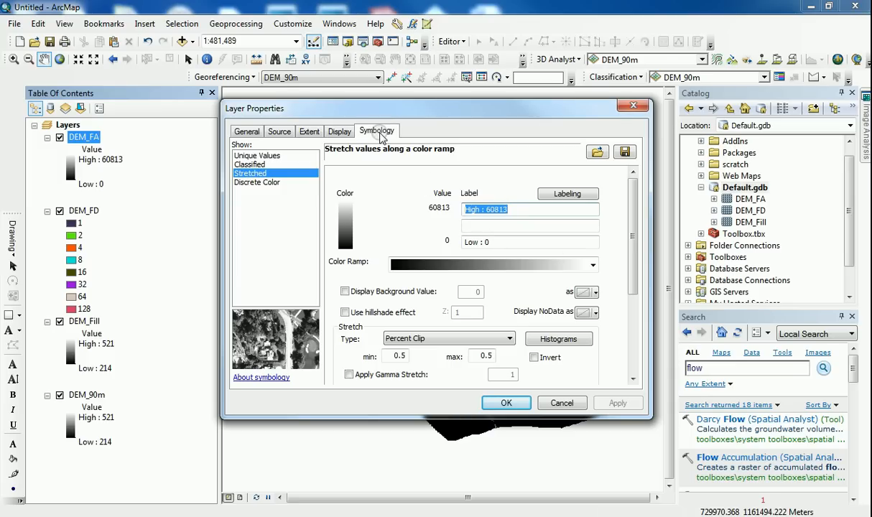
click(250, 164)
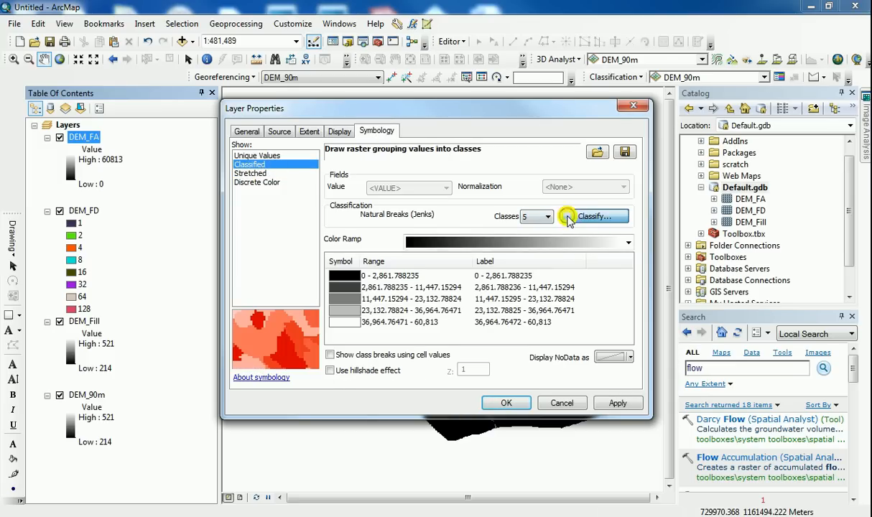
Reduce DEM_FA's classification to two classes with a manual break at 1,000
click(592, 216)
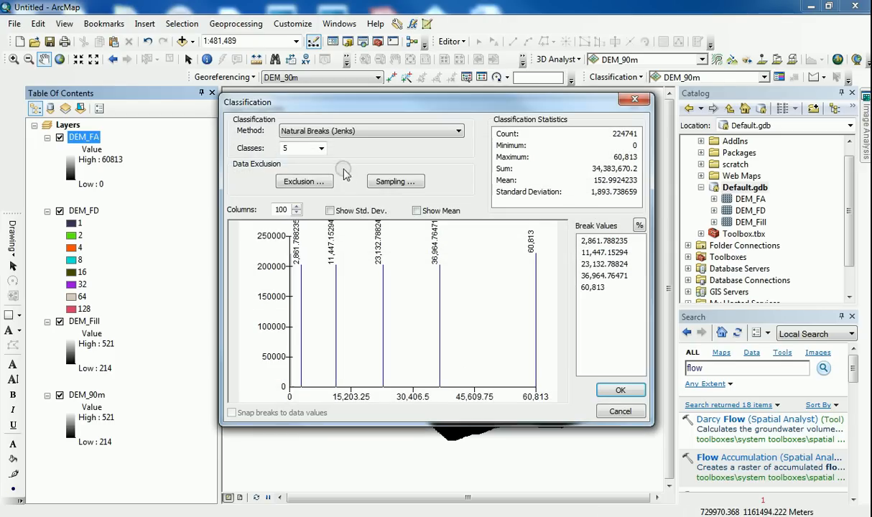
click(320, 147)
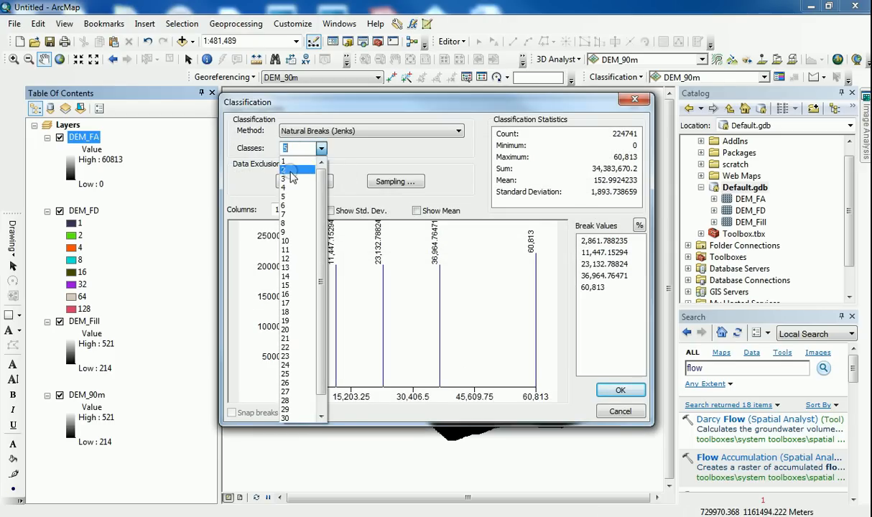
click(291, 170)
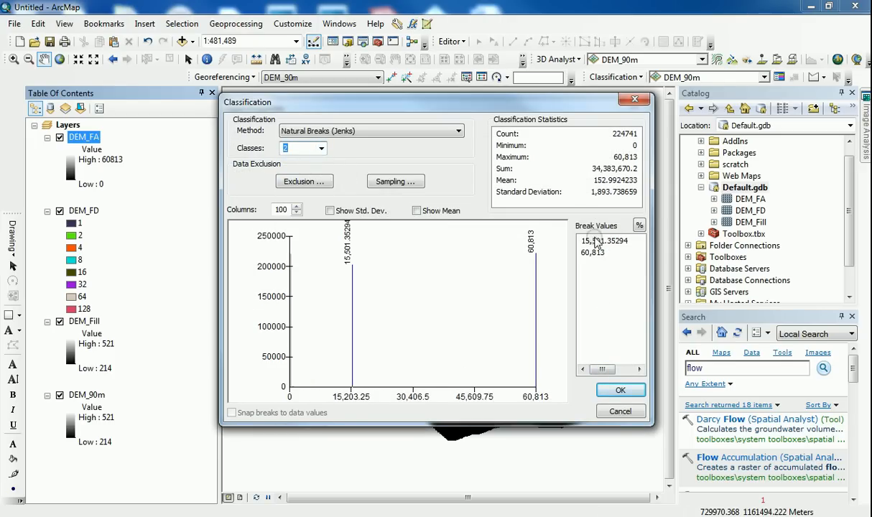
click(605, 241)
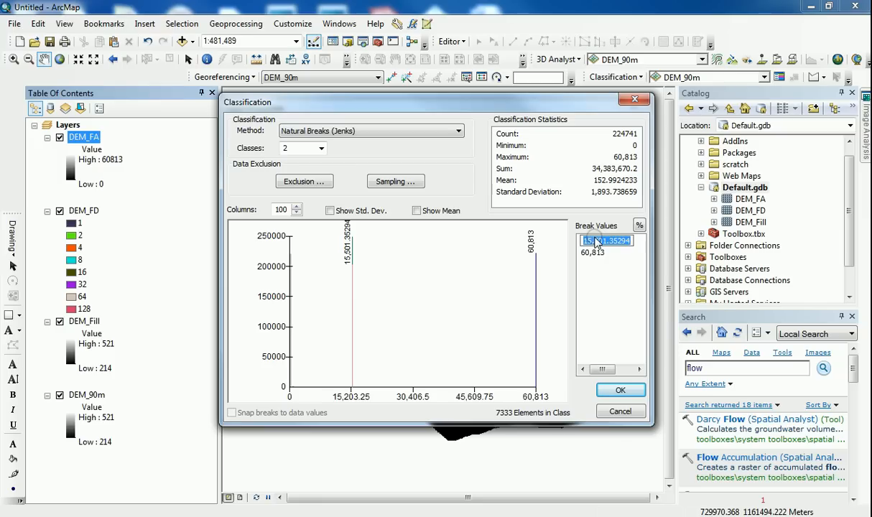
text(100)
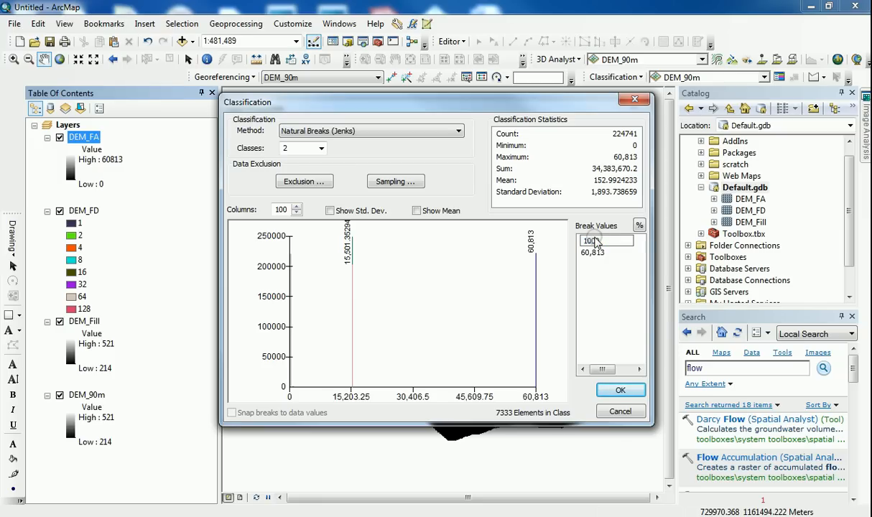
click(620, 389)
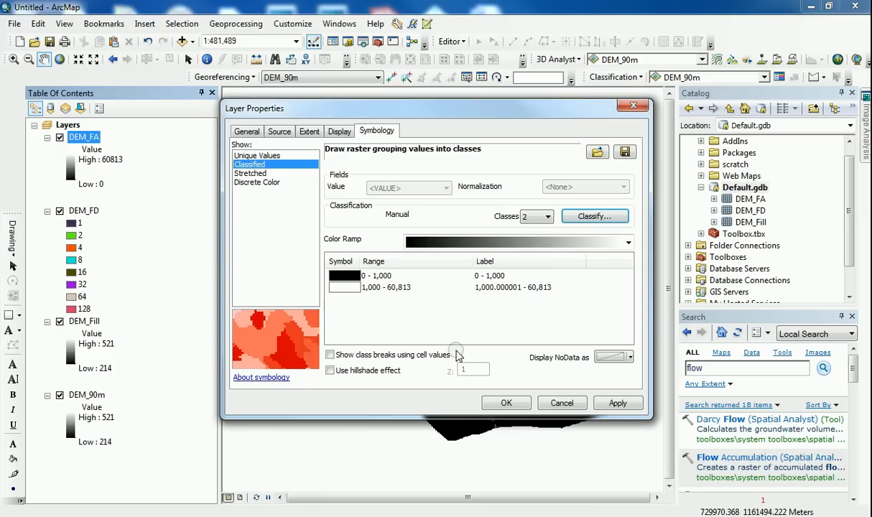
Colour the 1,000–60,813 class Mars Red
click(373, 276)
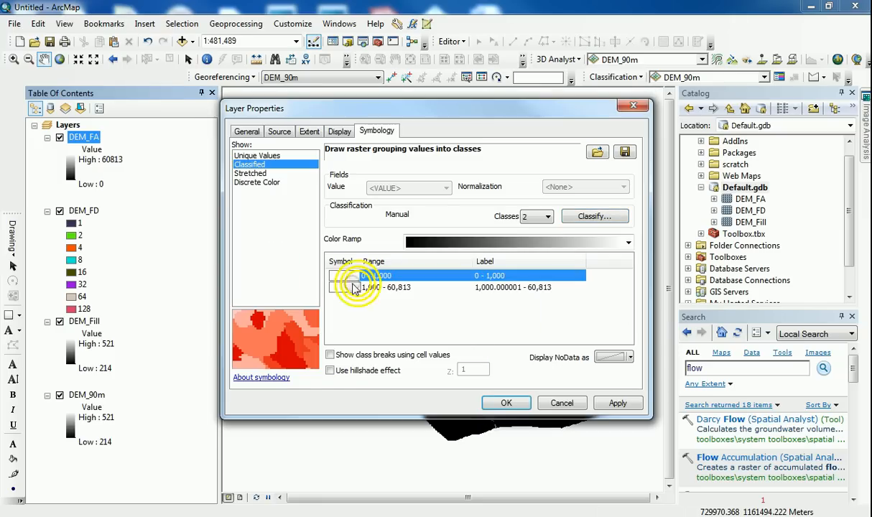
click(342, 285)
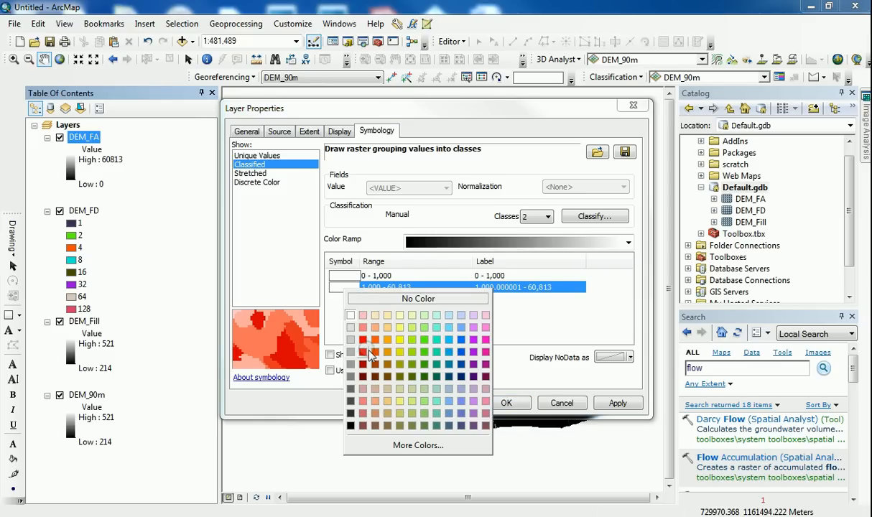
mouse_move(362, 341)
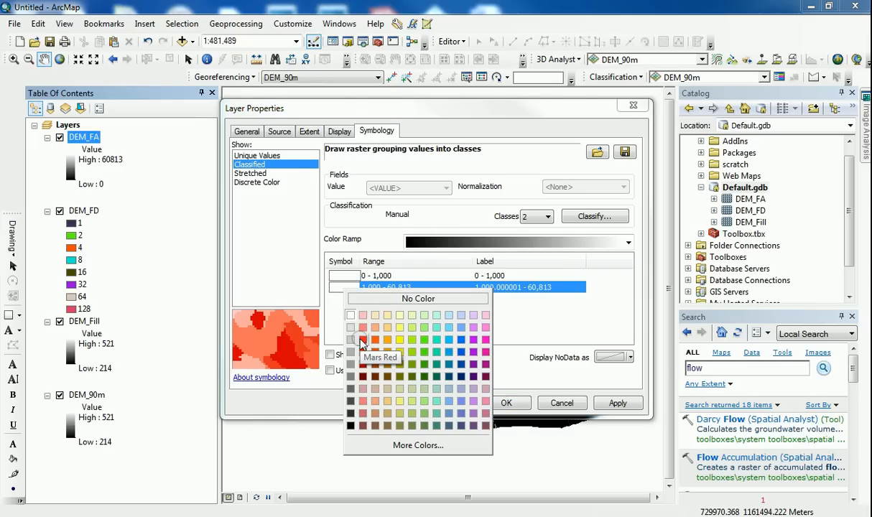
click(363, 342)
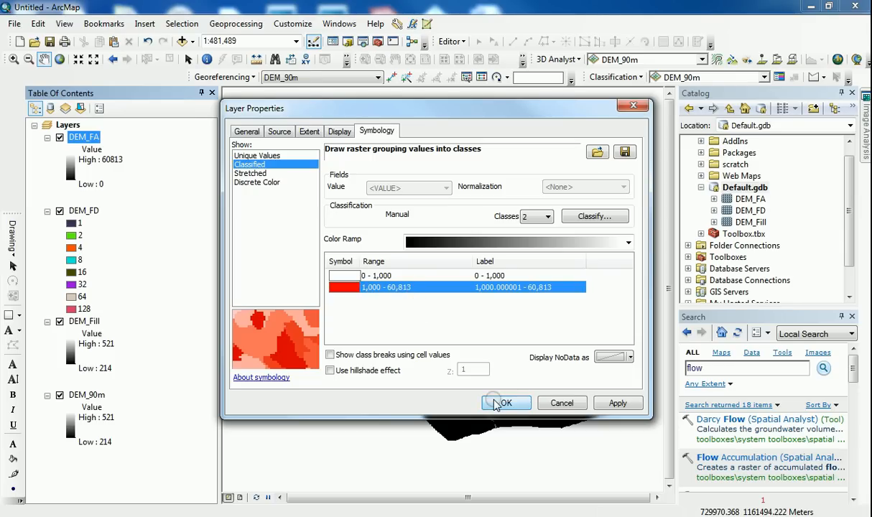
Apply DEM_FA's red class symbology and hide the underlying layers, including DEM_90m
click(506, 403)
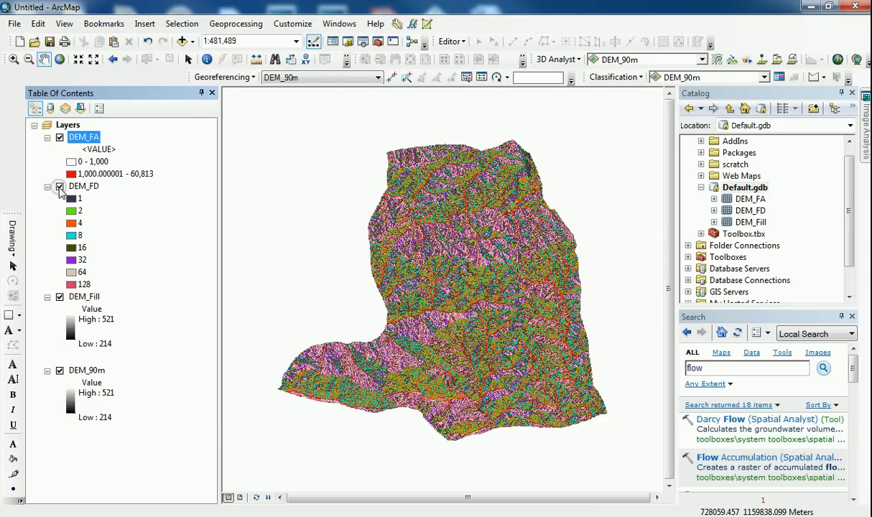
click(58, 369)
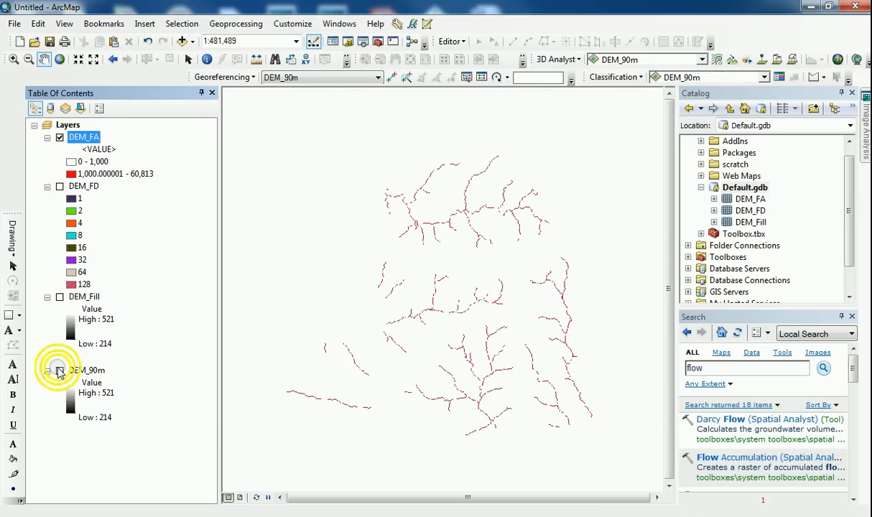
click(59, 370)
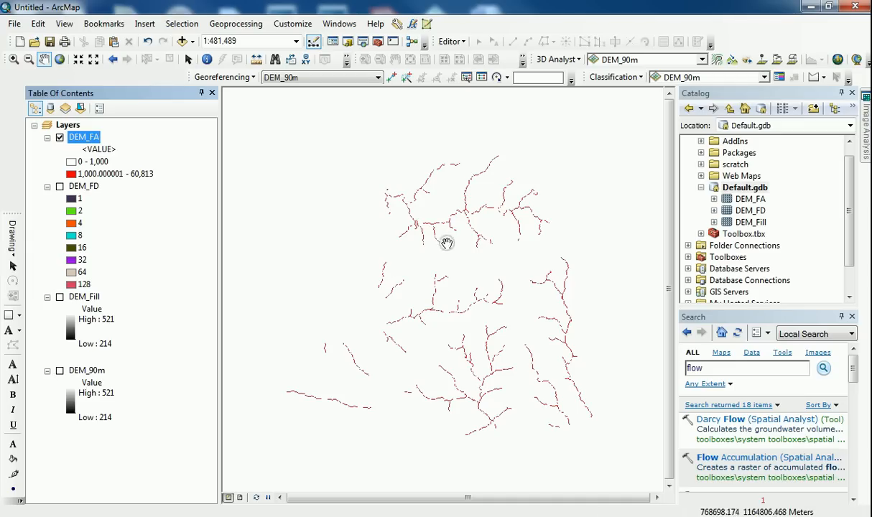
mouse_move(364, 257)
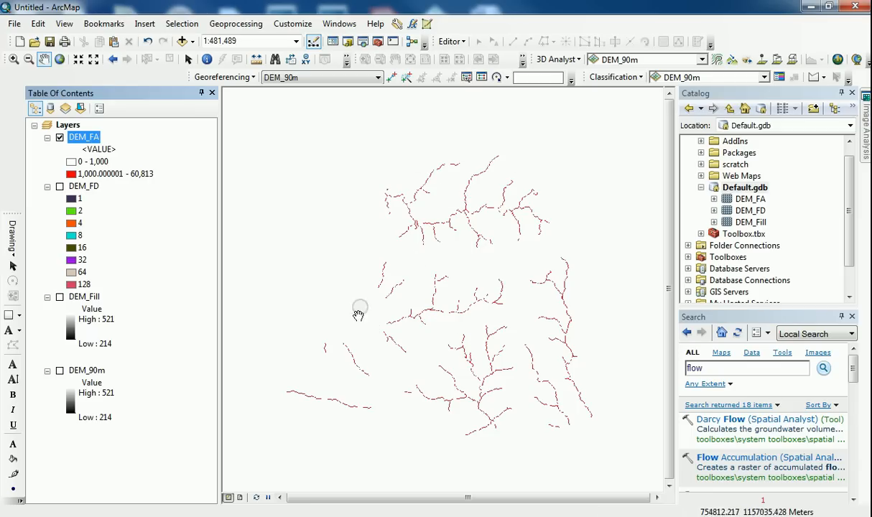
mouse_move(430, 286)
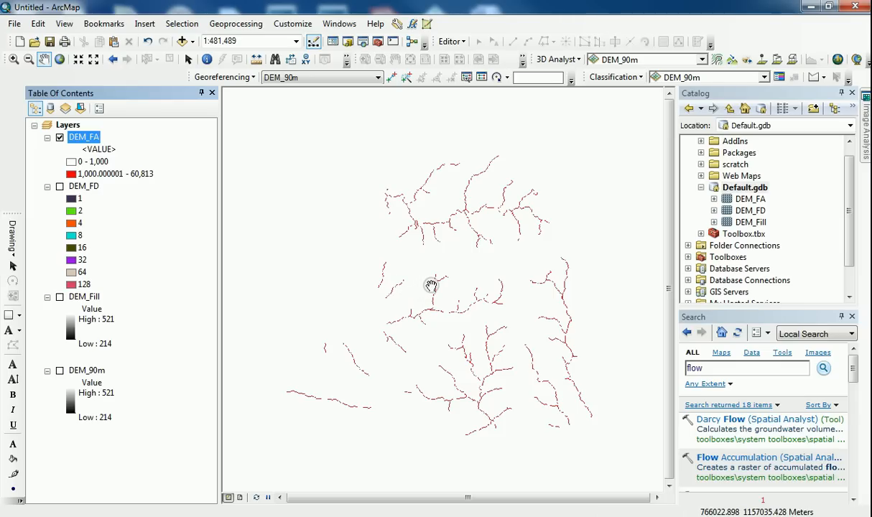
mouse_move(423, 171)
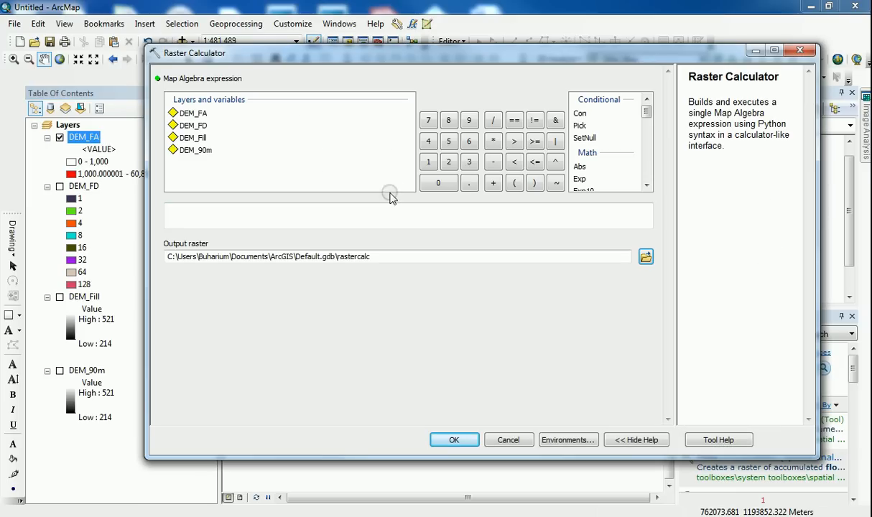
mouse_move(374, 216)
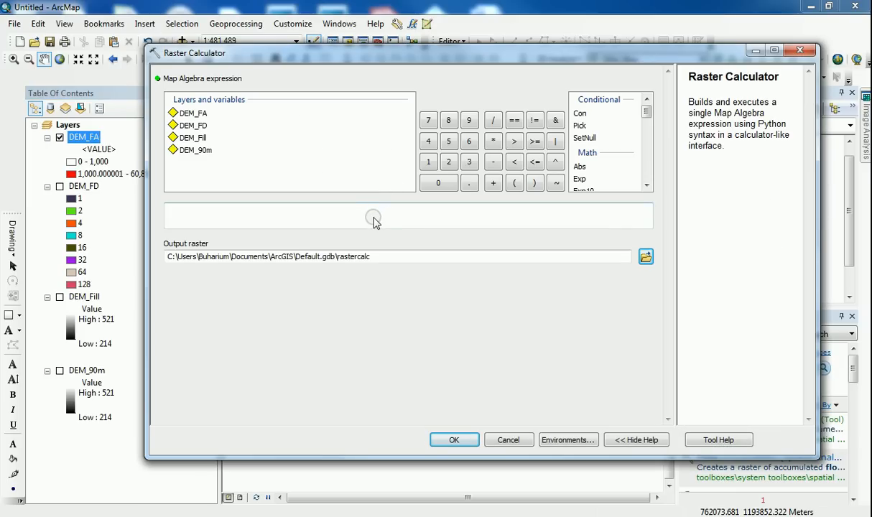
mouse_move(357, 225)
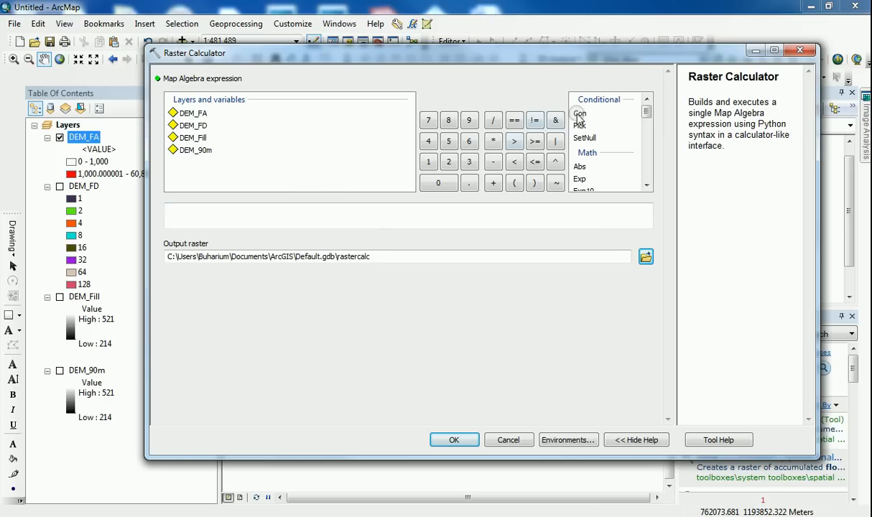
Compute Con("DEM_FA" >= 1000, 1, "") in Raster Calculator, saving the output as Stream_Net
click(579, 113)
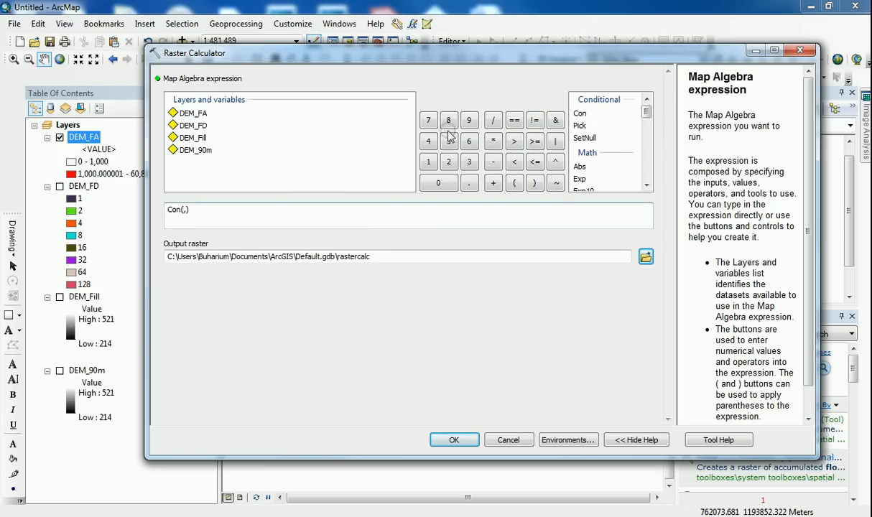
mouse_move(455, 231)
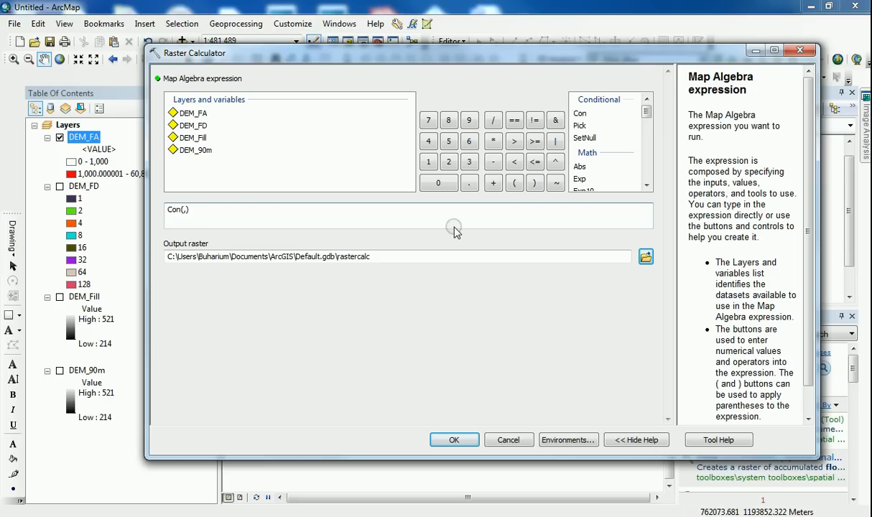
mouse_move(301, 170)
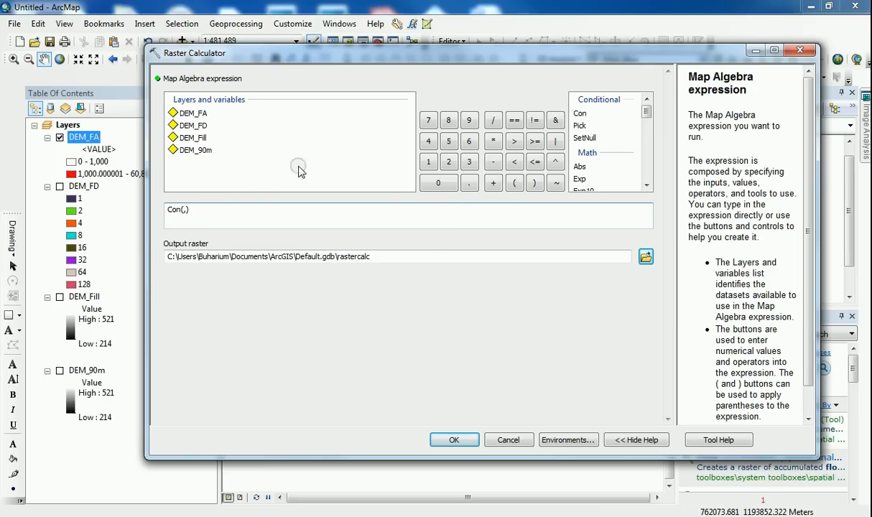
mouse_move(321, 168)
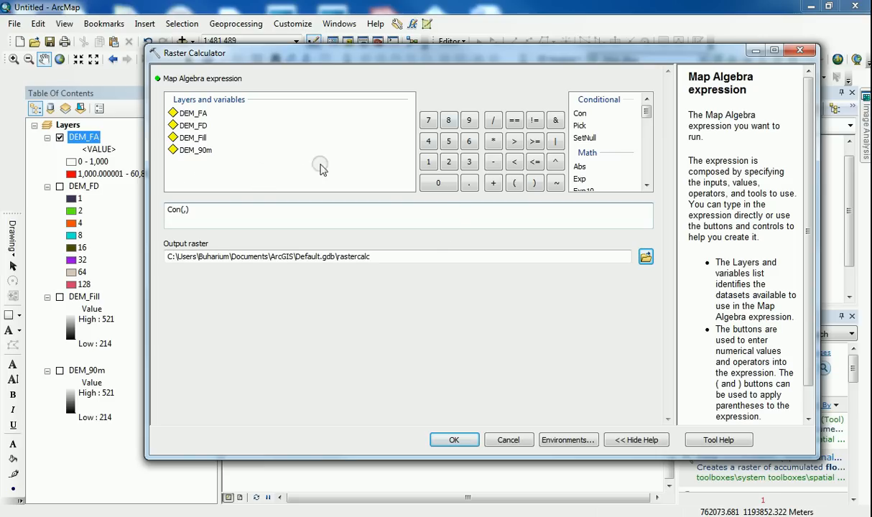
mouse_move(224, 219)
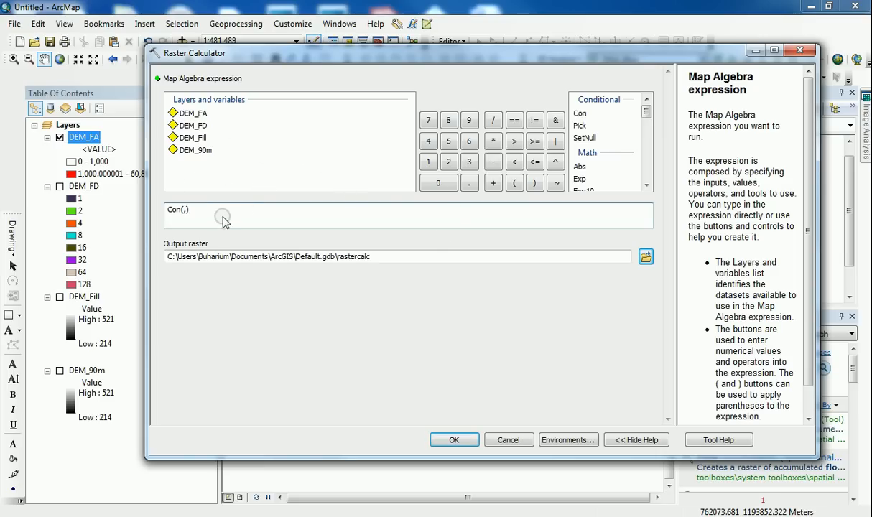
mouse_move(507, 301)
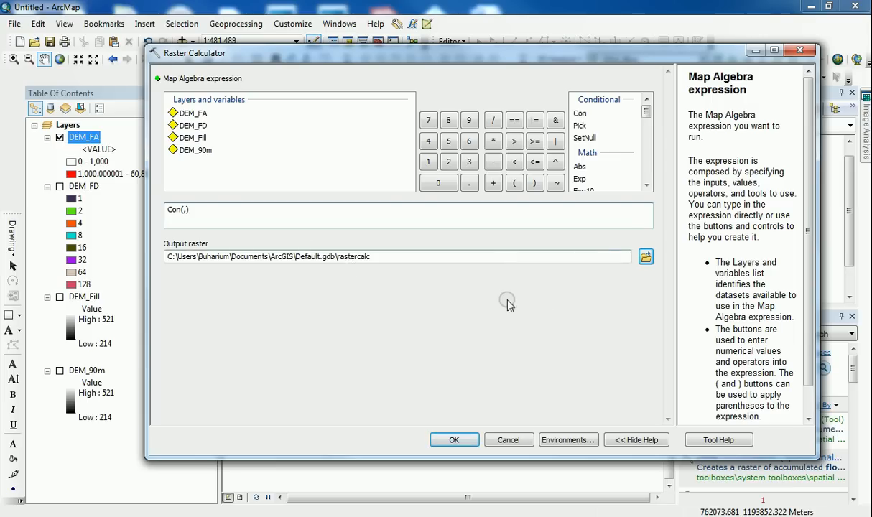
mouse_move(257, 161)
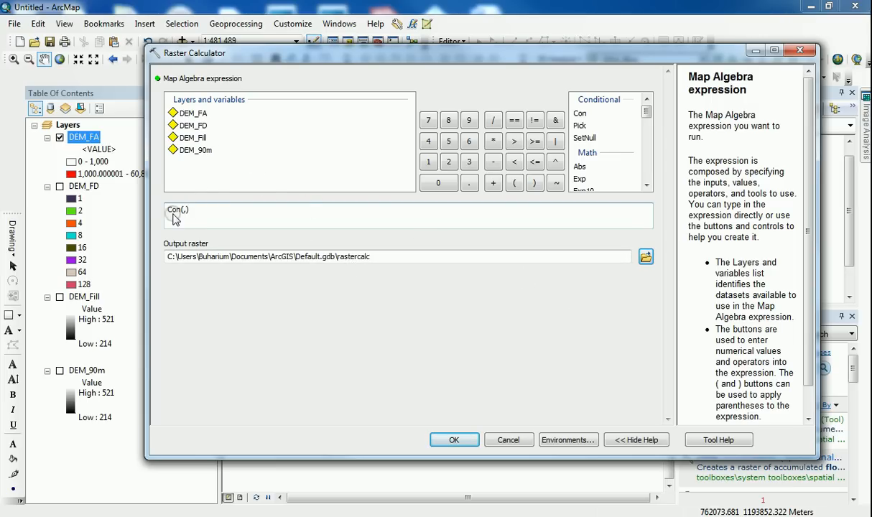
mouse_move(194, 137)
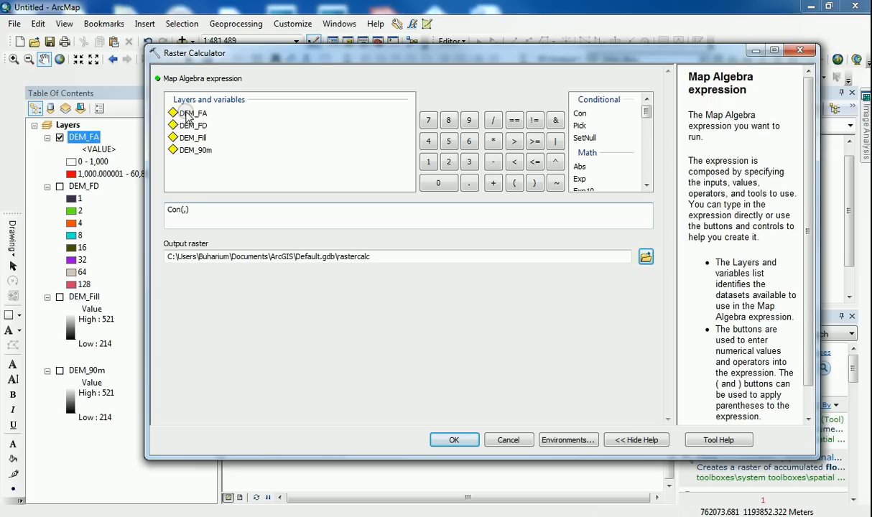
double_click(194, 113)
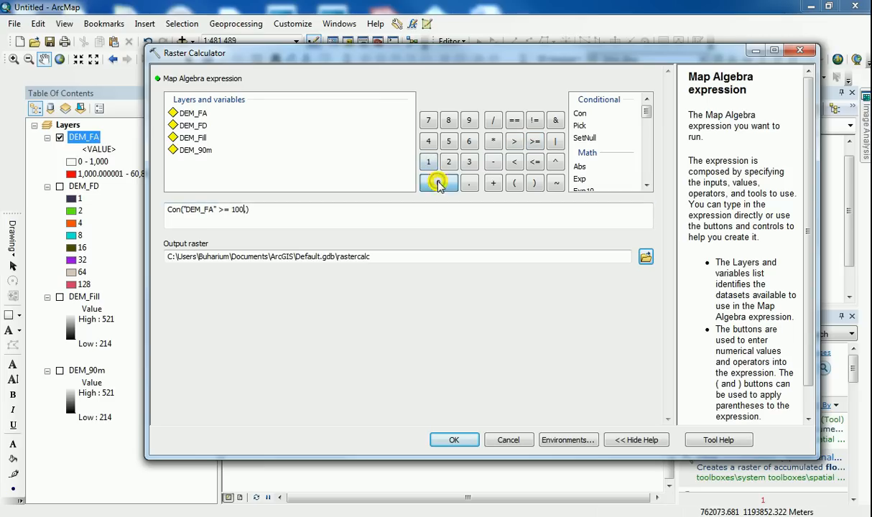
click(428, 182)
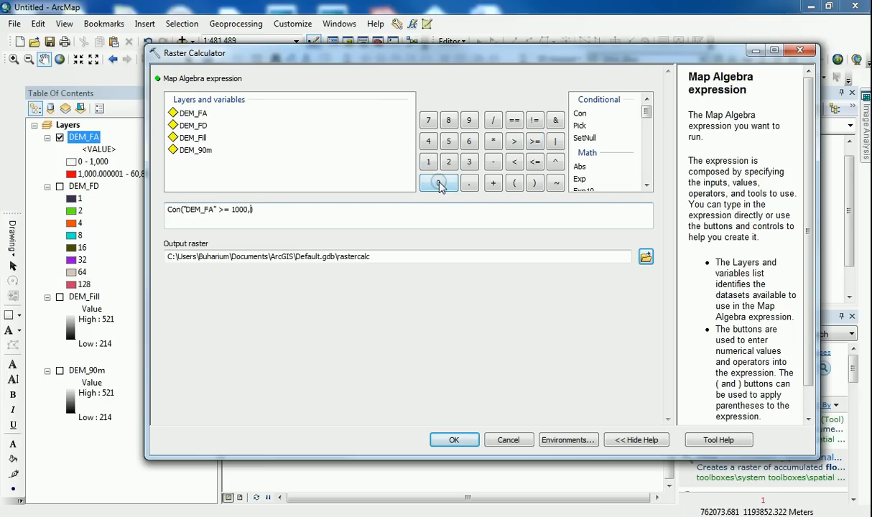
click(428, 161)
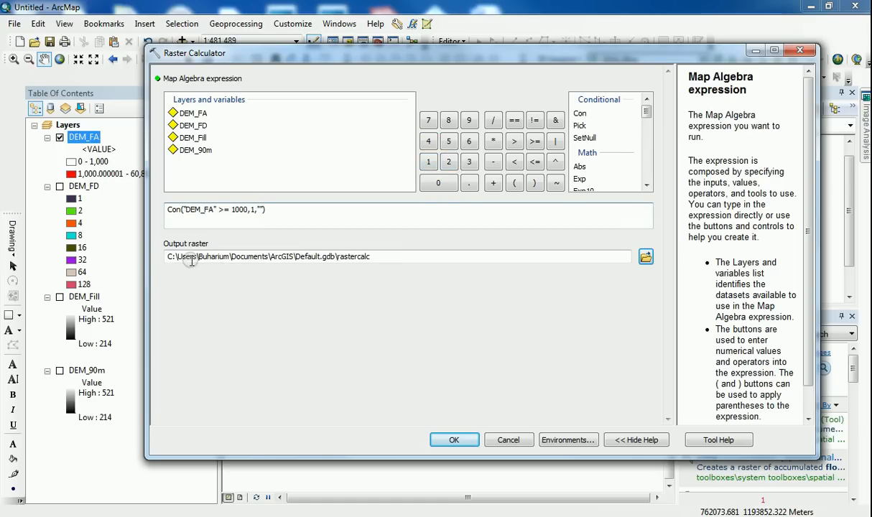
double_click(354, 256)
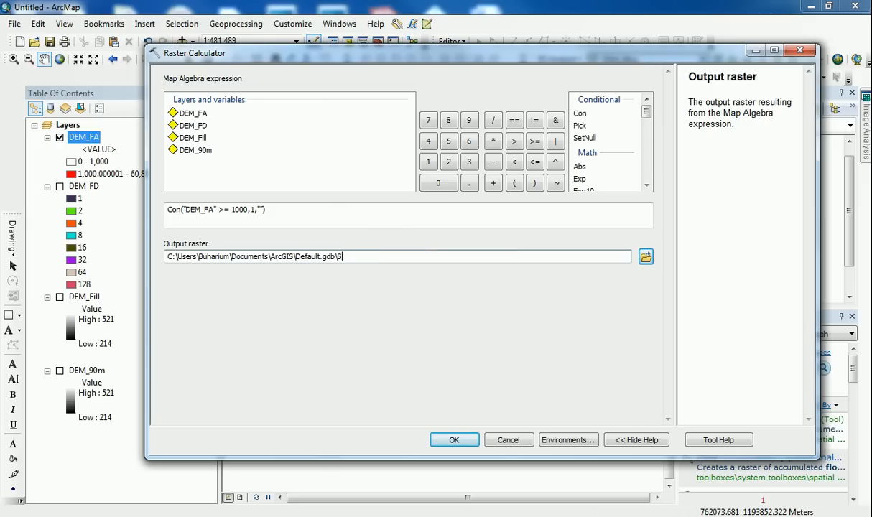
text(Stream_Net)
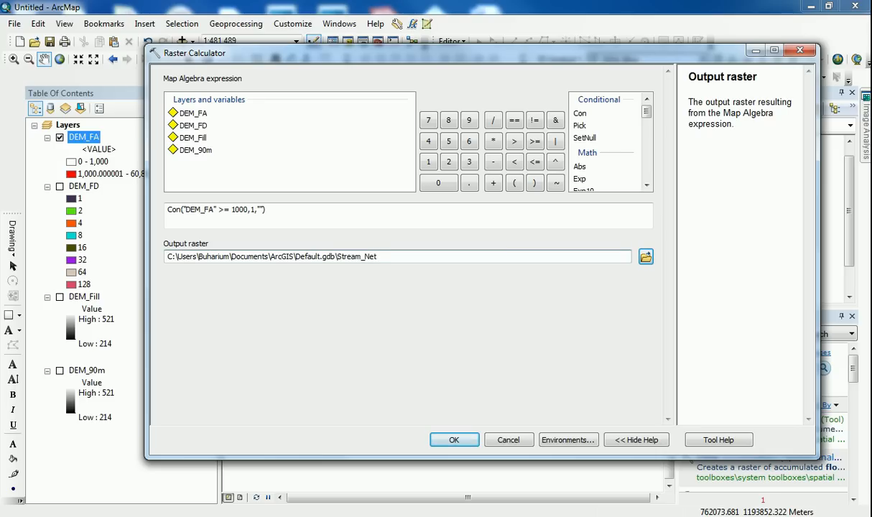
click(454, 440)
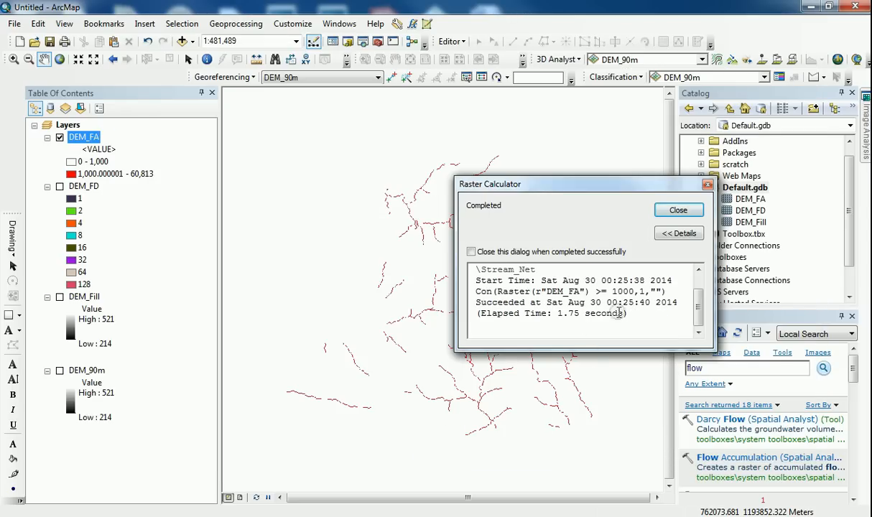
Dismiss the Raster Calculator completion report and hide DEM_FA so only Stream_Net shows
click(677, 210)
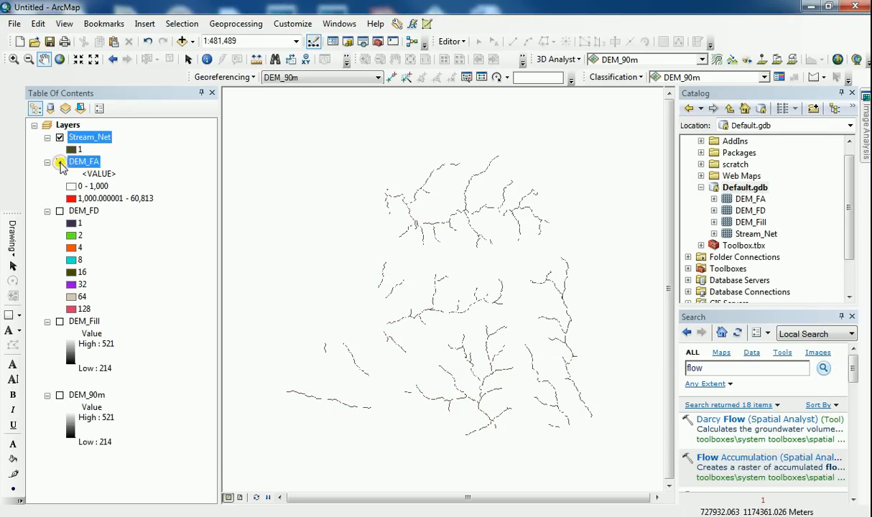
click(47, 161)
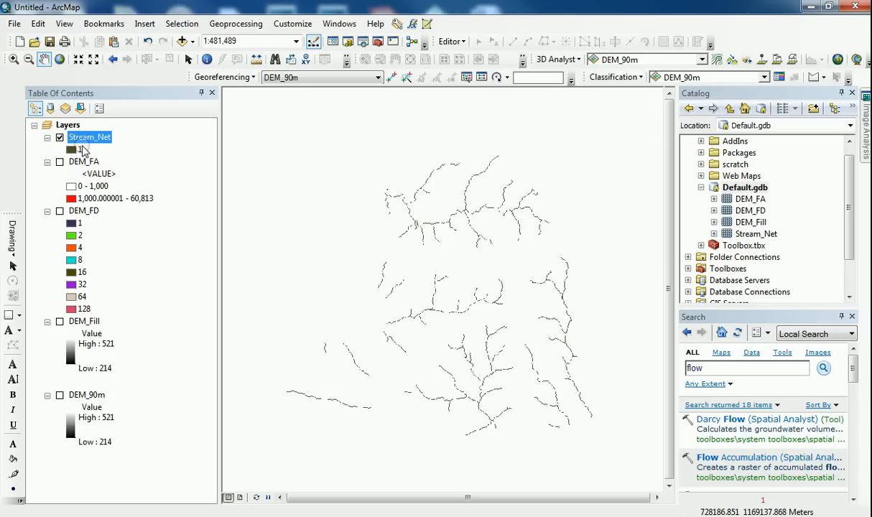
mouse_move(79, 144)
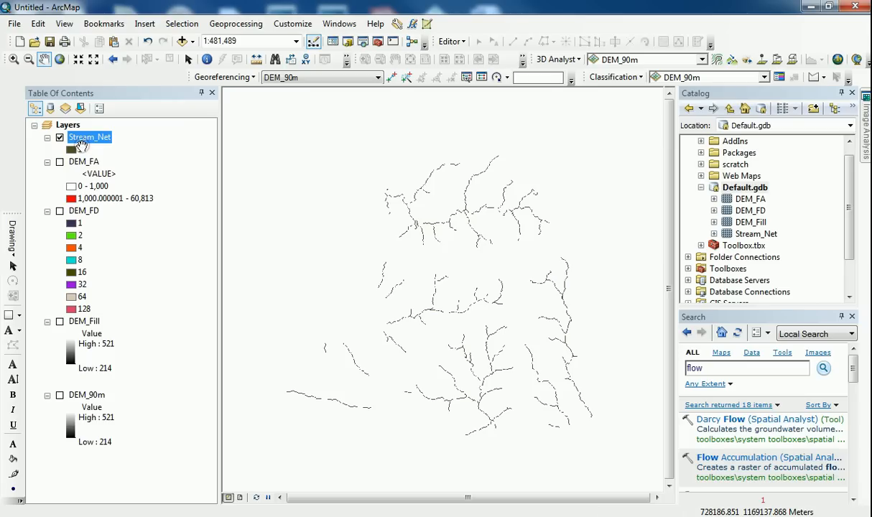